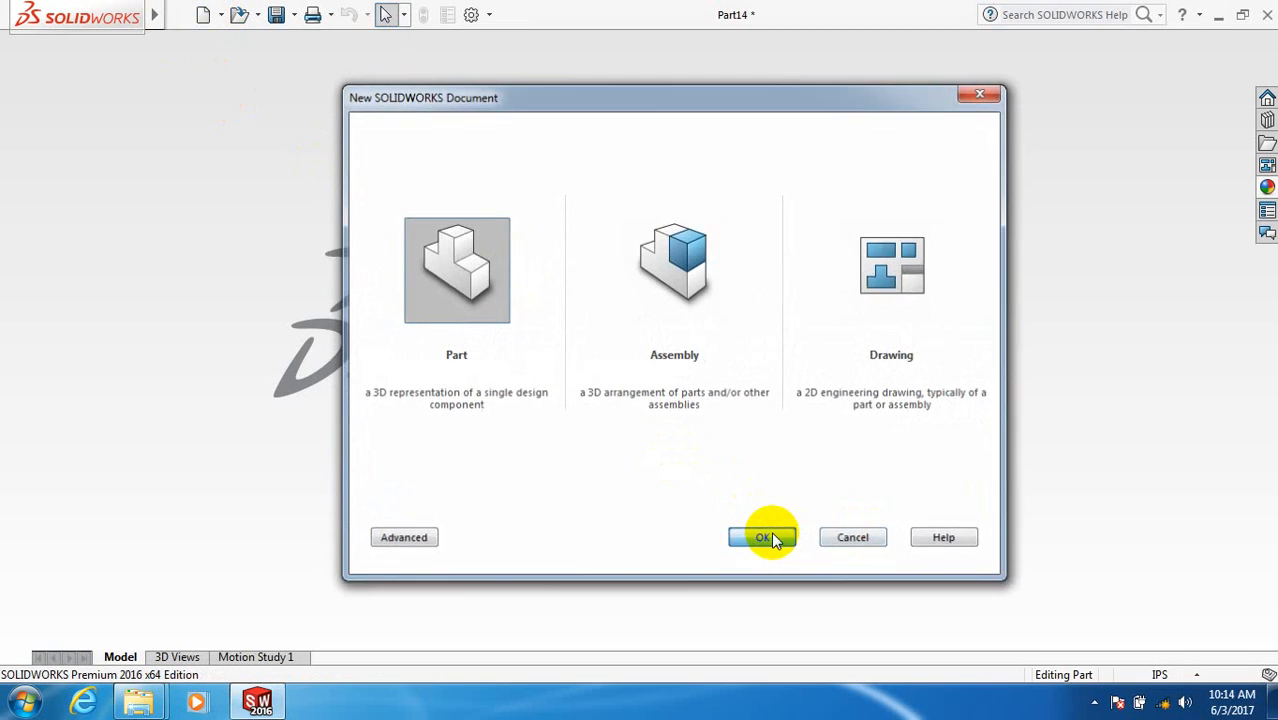
# Step: Create a new part document and bring up the sketching tools
pyautogui.click(763, 537)
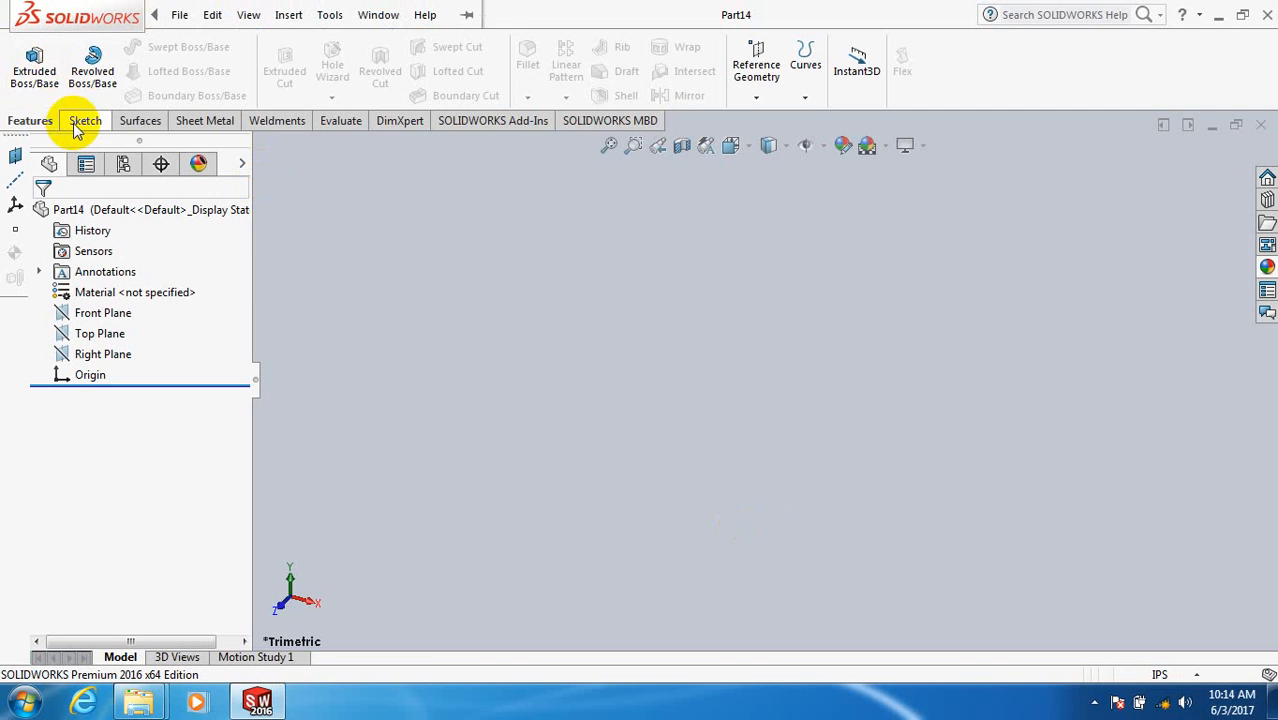
pyautogui.click(81, 120)
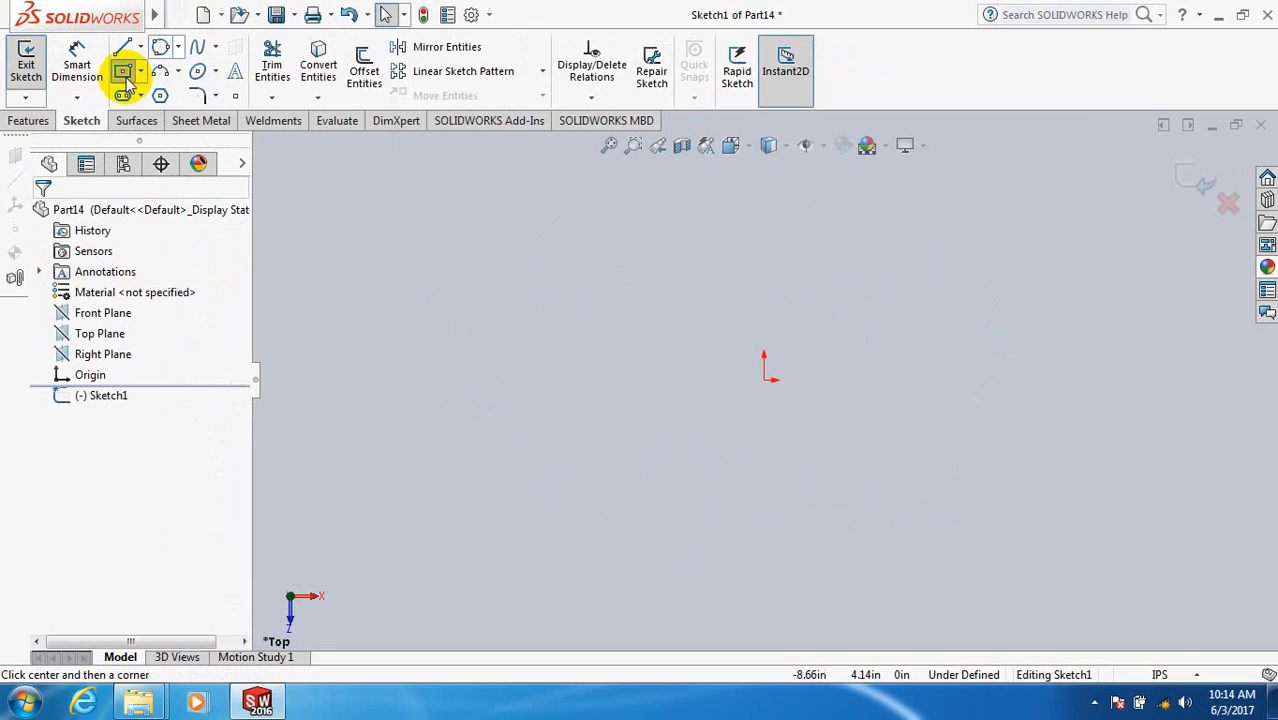
# Step: Draw a tall center rectangle about the origin for the door outline and exit the sketch
pyautogui.click(126, 73)
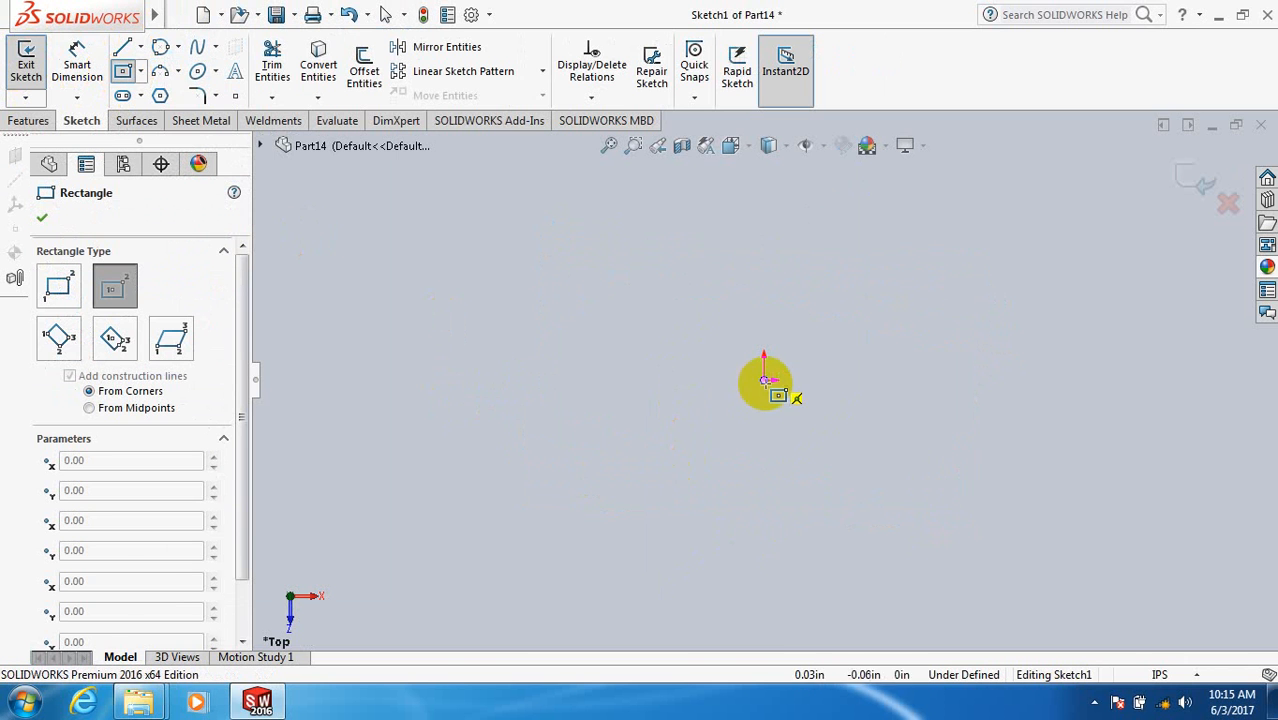
pyautogui.moveTo(765, 380); pyautogui.dragTo(835, 575)
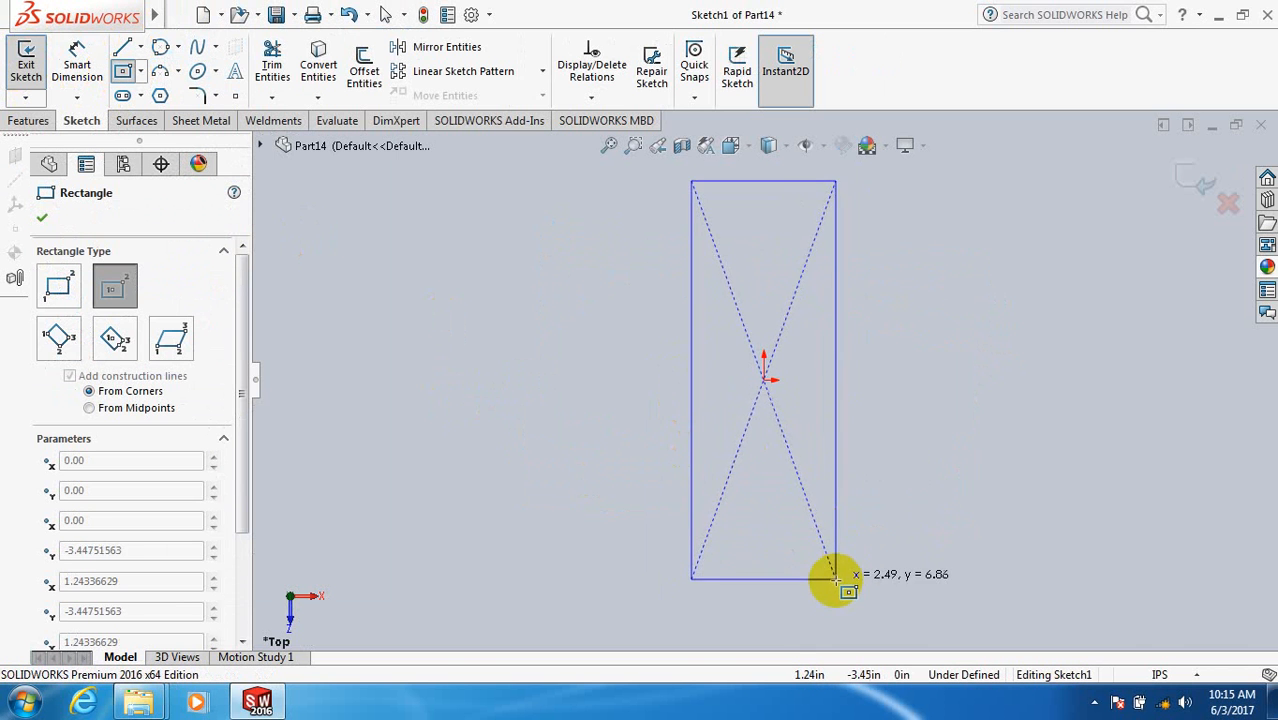
pyautogui.moveTo(835, 580); pyautogui.dragTo(860, 590)
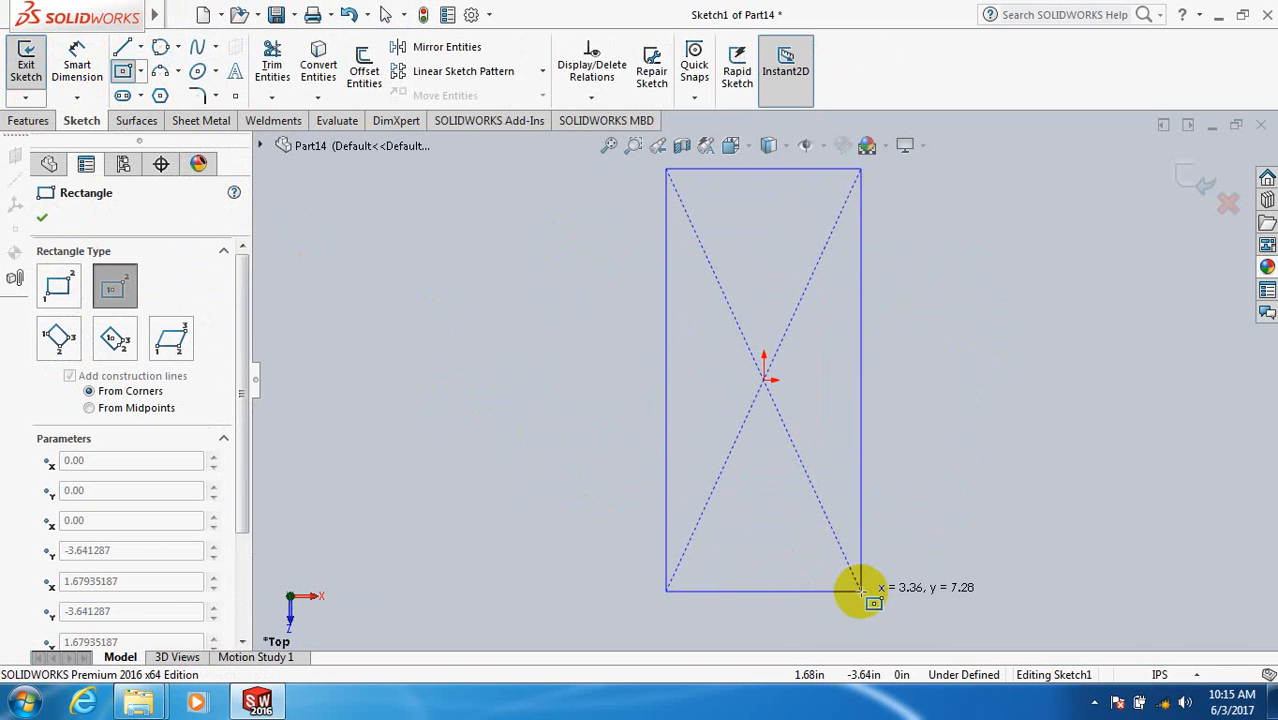
pyautogui.rightClick(858, 598)
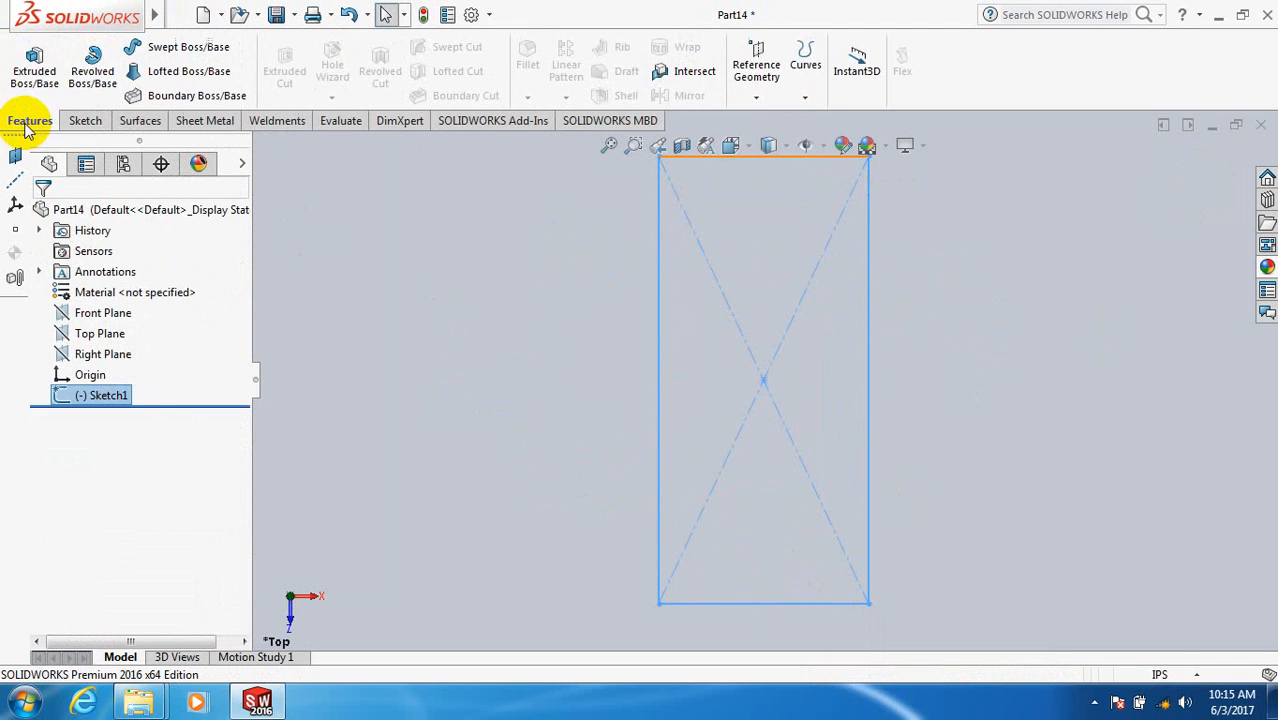
pyautogui.moveTo(34, 55)
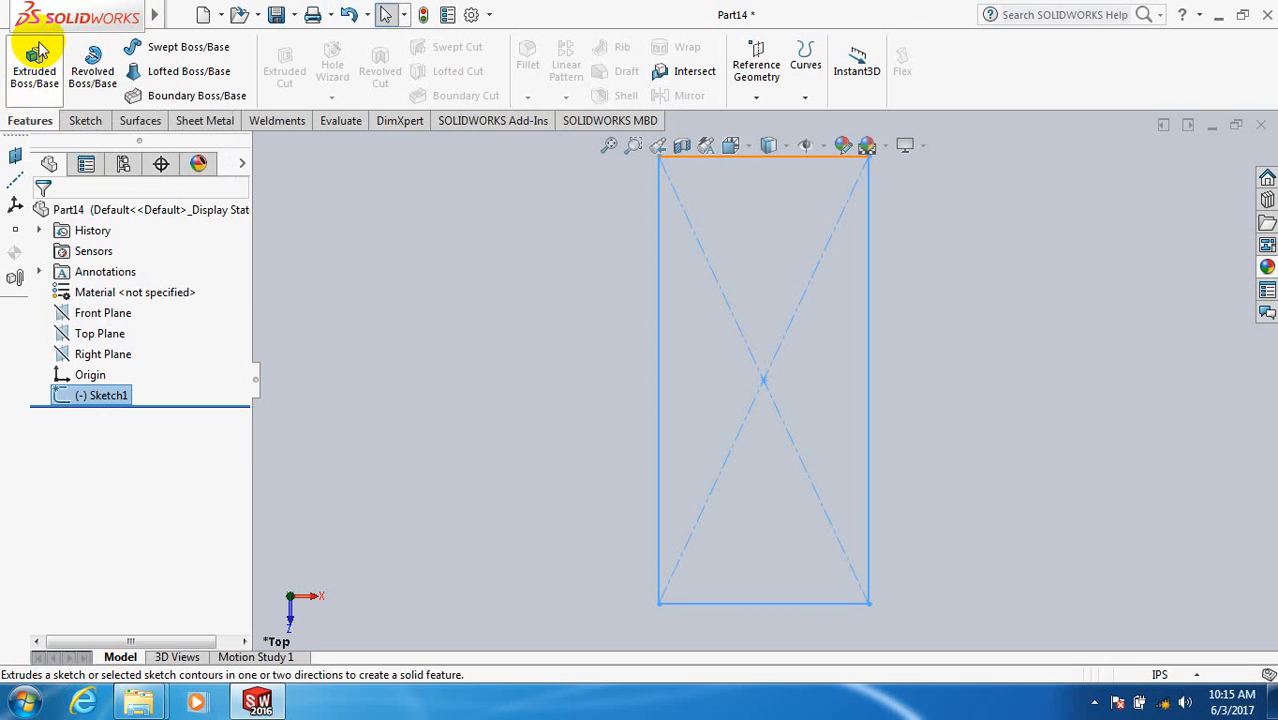
# Step: Extrude the door rectangle into a 0.36 in thick slab
pyautogui.click(35, 55)
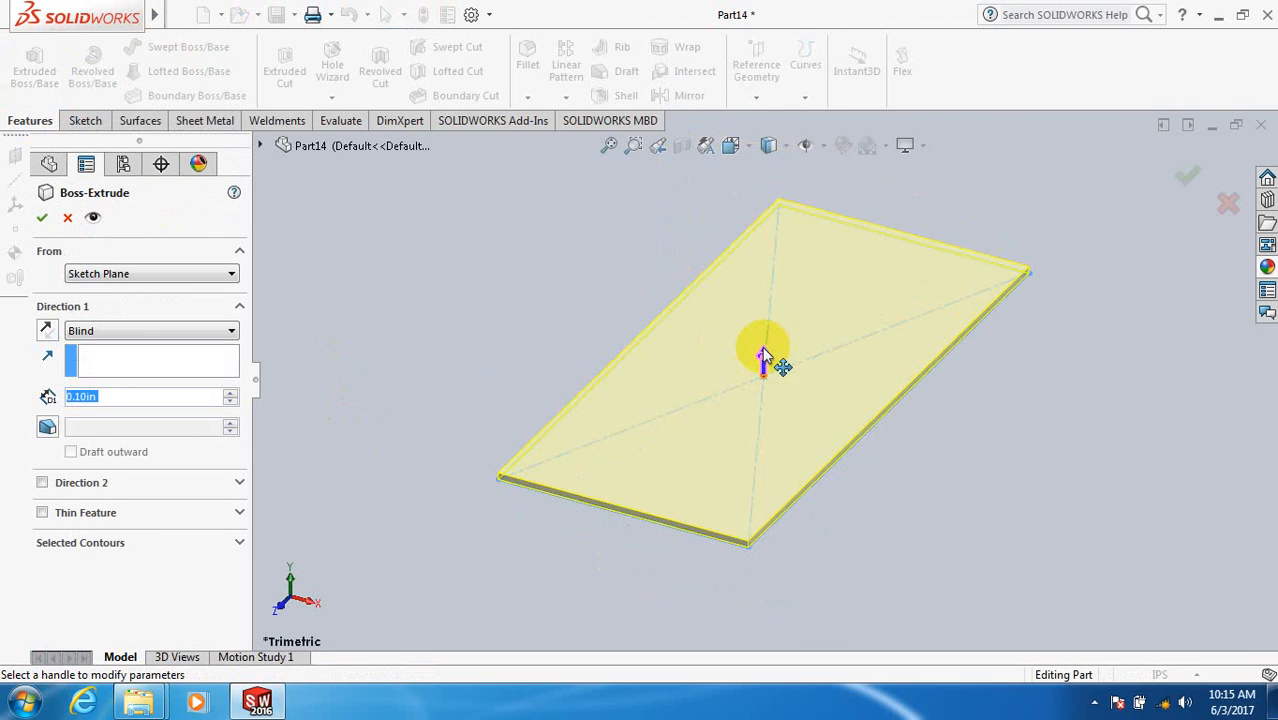
pyautogui.moveTo(765, 350); pyautogui.dragTo(765, 340)
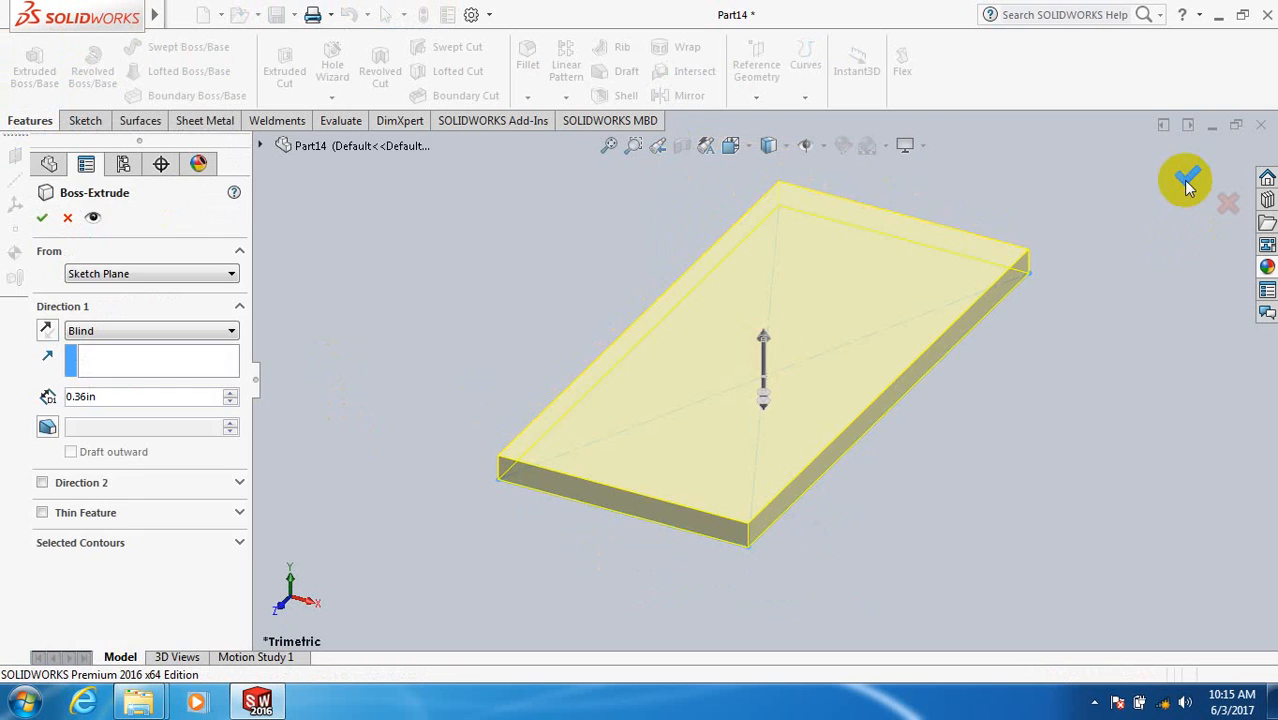
pyautogui.click(1186, 184)
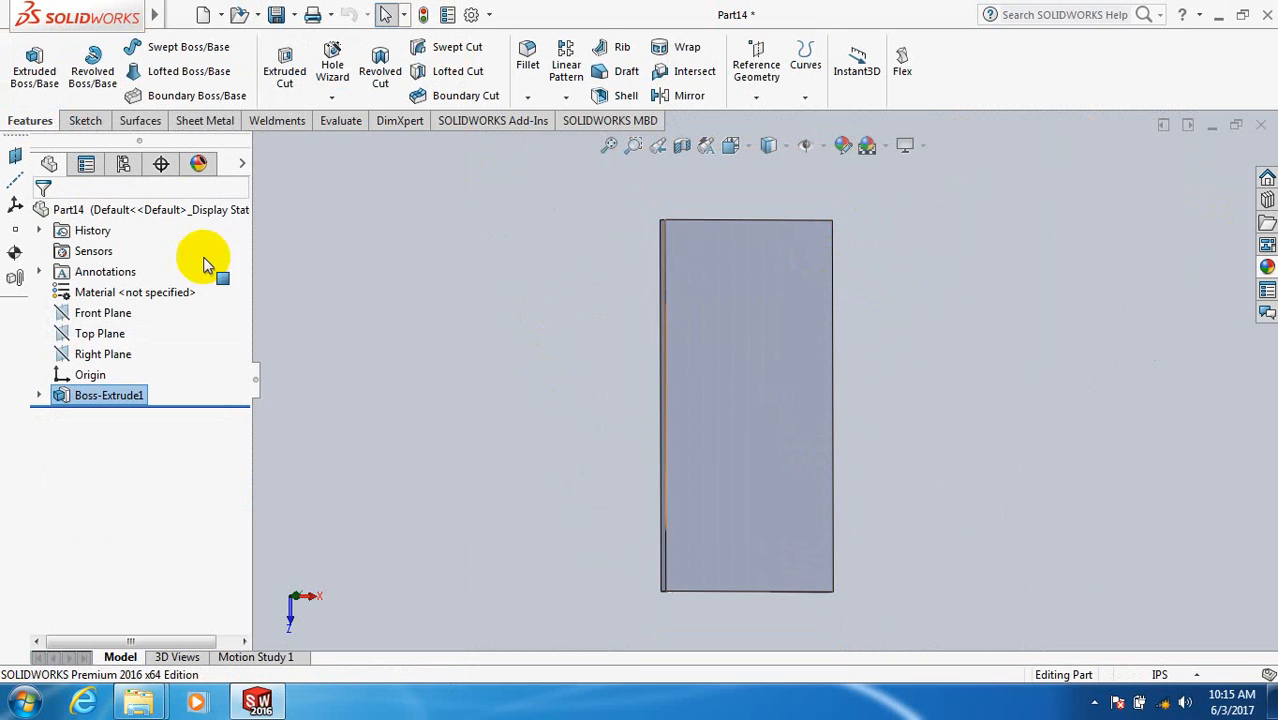
# Step: Create Plane1 offset from the Top Plane
pyautogui.click(99, 333)
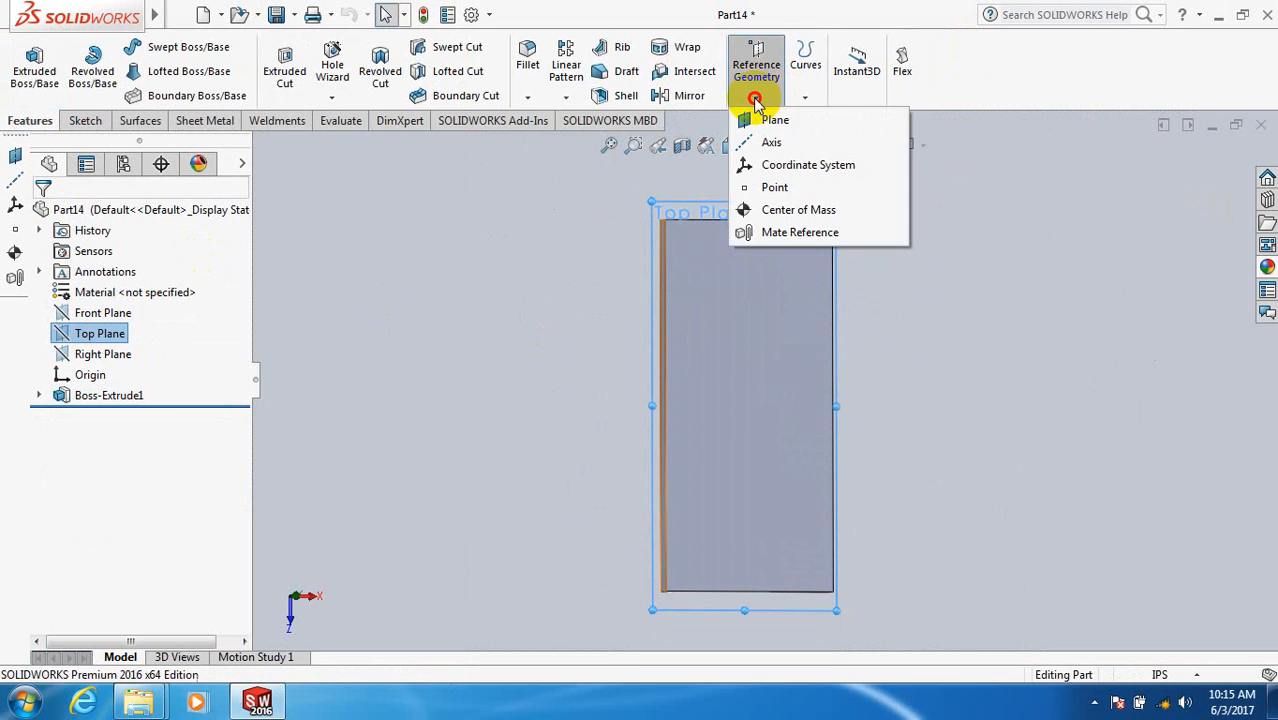
pyautogui.click(775, 119)
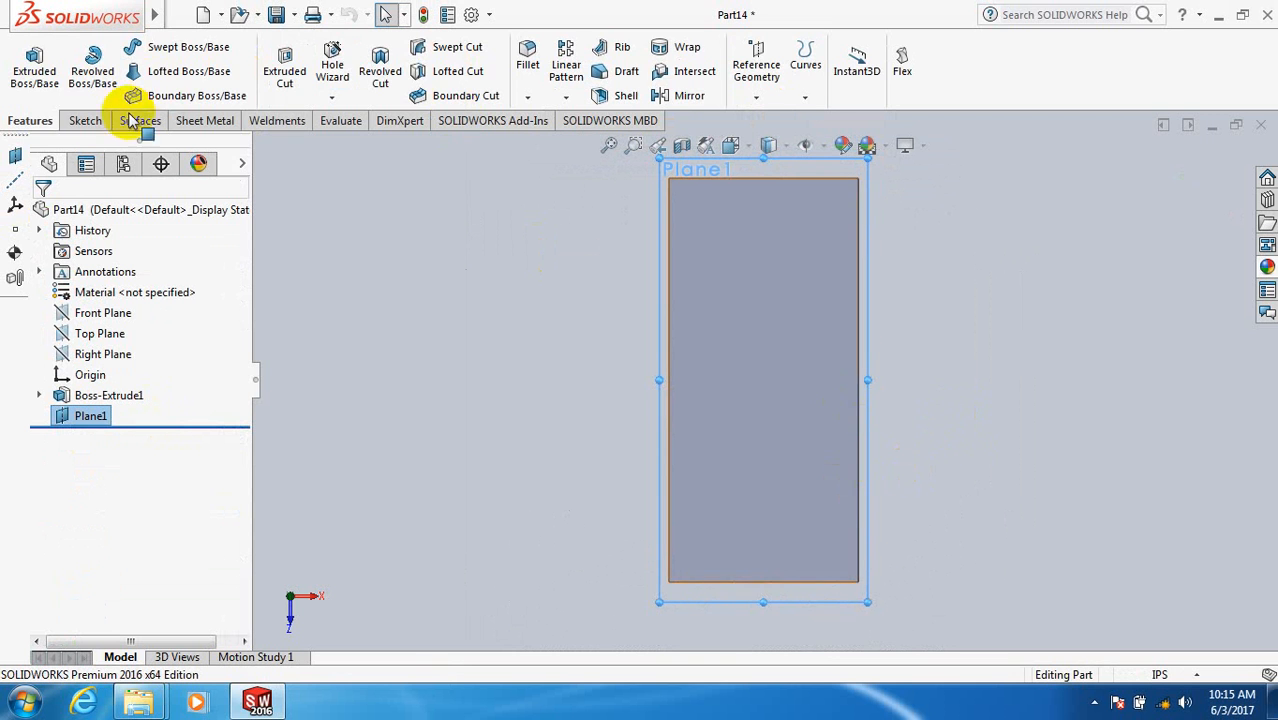
# Step: Sketch a centred rectangle inset from the slab edges on Plane1
pyautogui.click(81, 120)
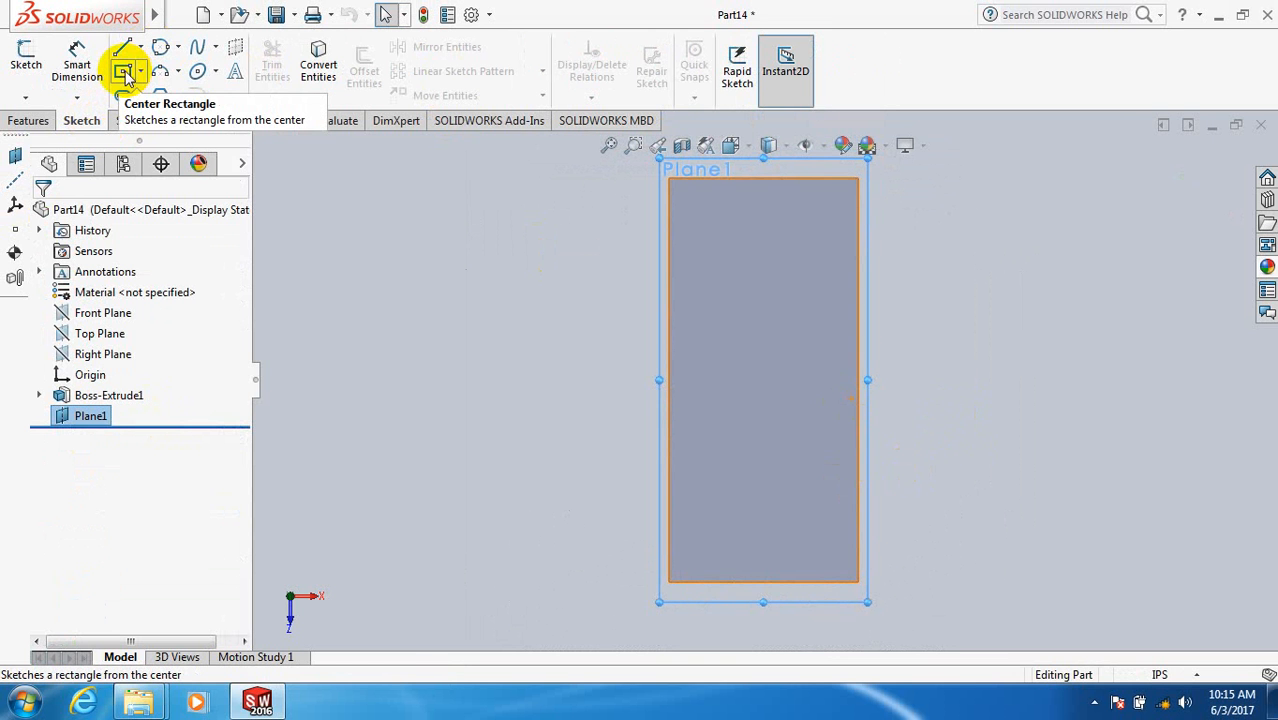
pyautogui.moveTo(511, 358)
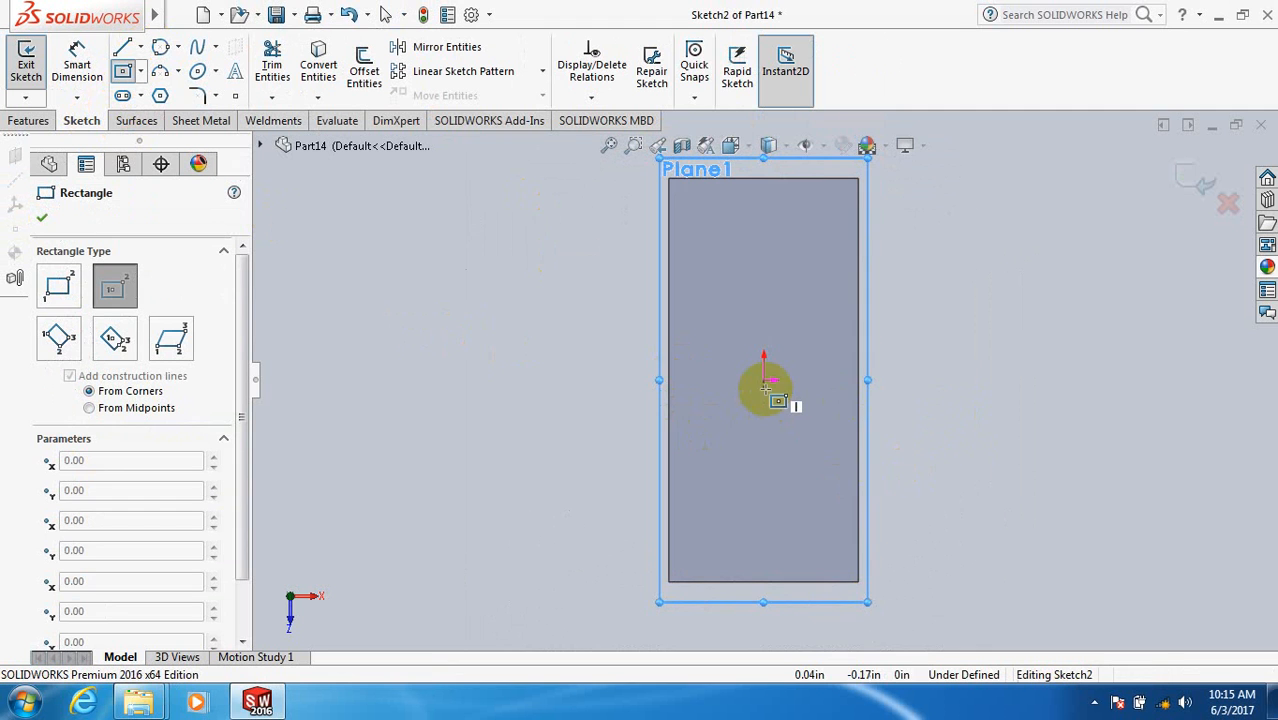
pyautogui.moveTo(764, 380); pyautogui.dragTo(830, 550)
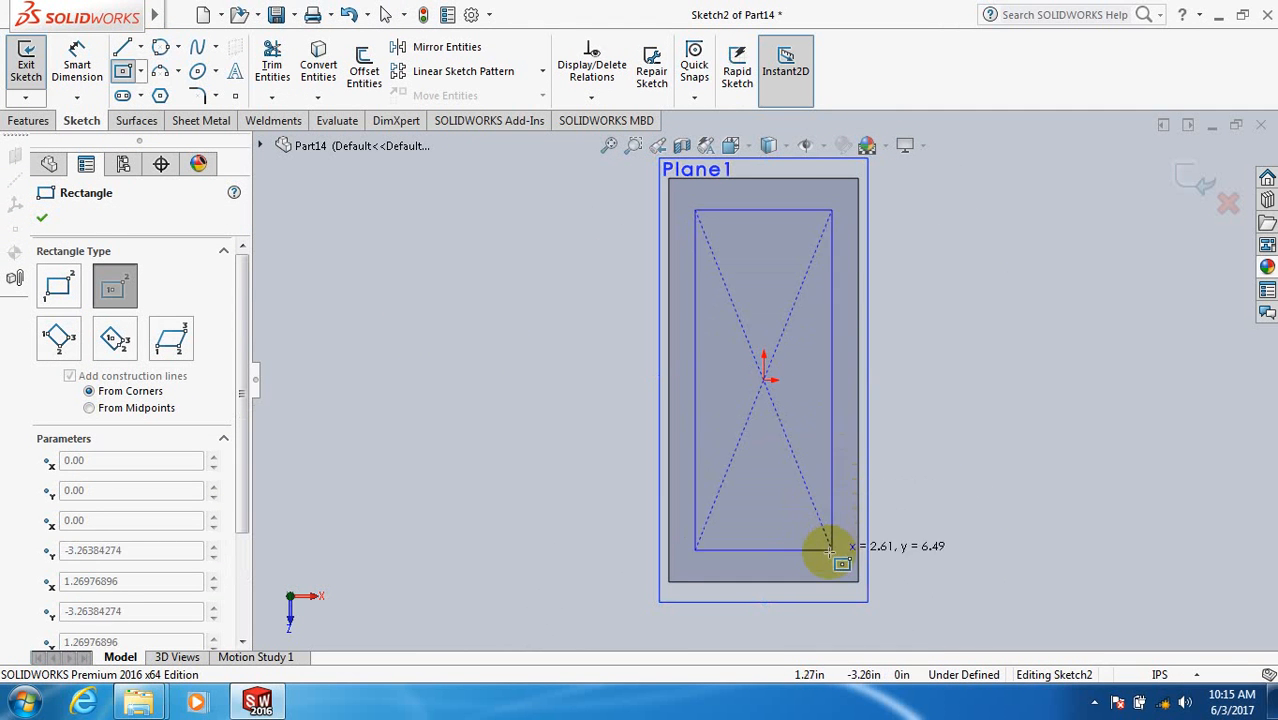
pyautogui.moveTo(833, 549); pyautogui.dragTo(828, 545)
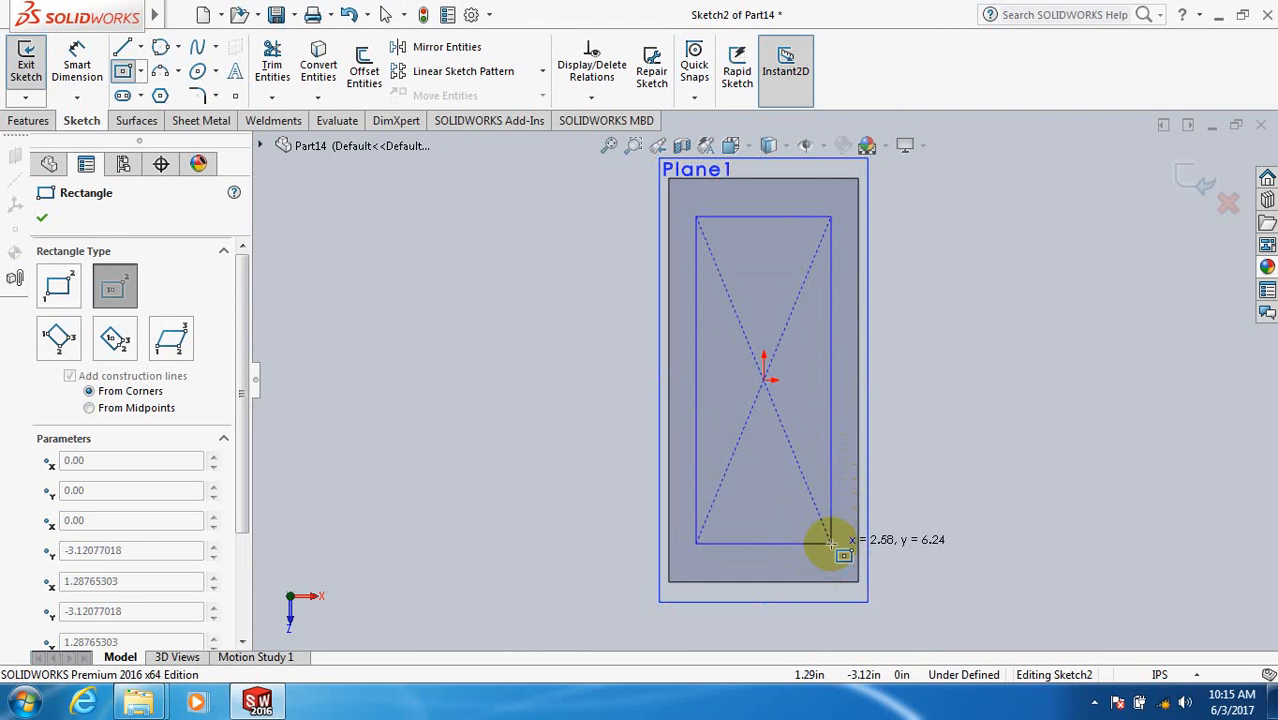
pyautogui.rightClick(815, 540)
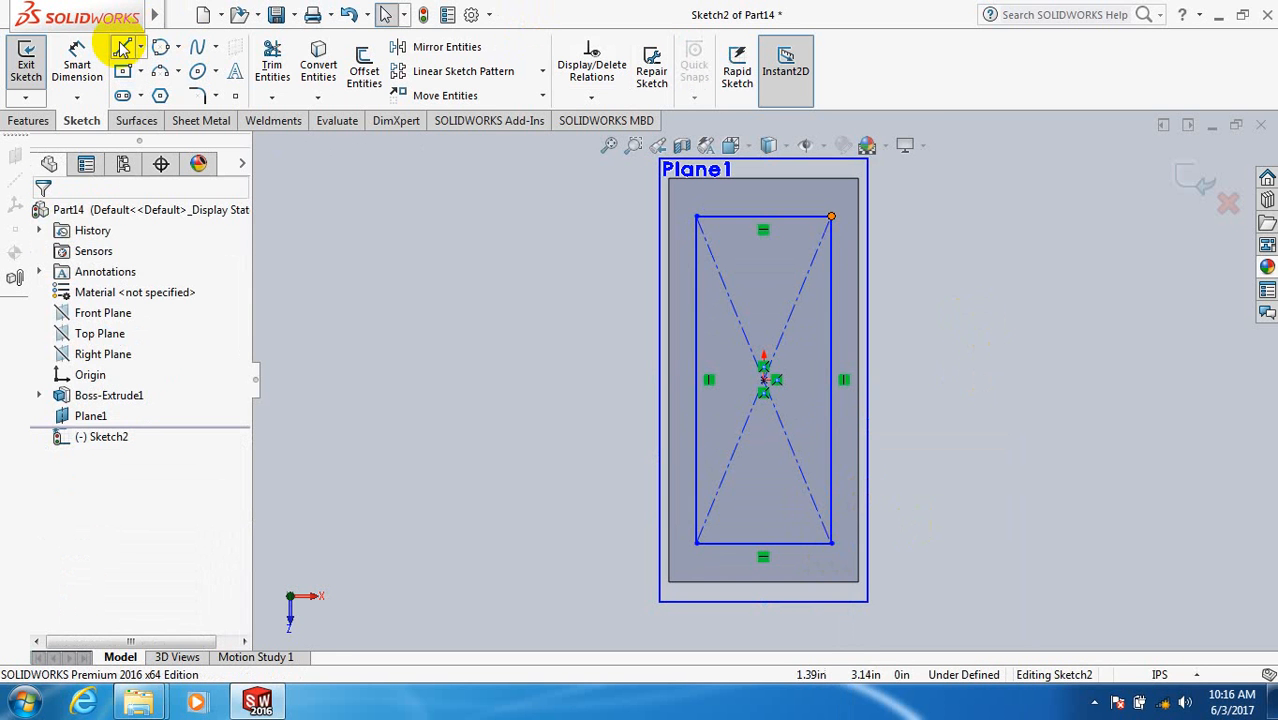
# Step: Draw a vertical midline and a horizontal line across the inner rectangle's middle
pyautogui.click(124, 47)
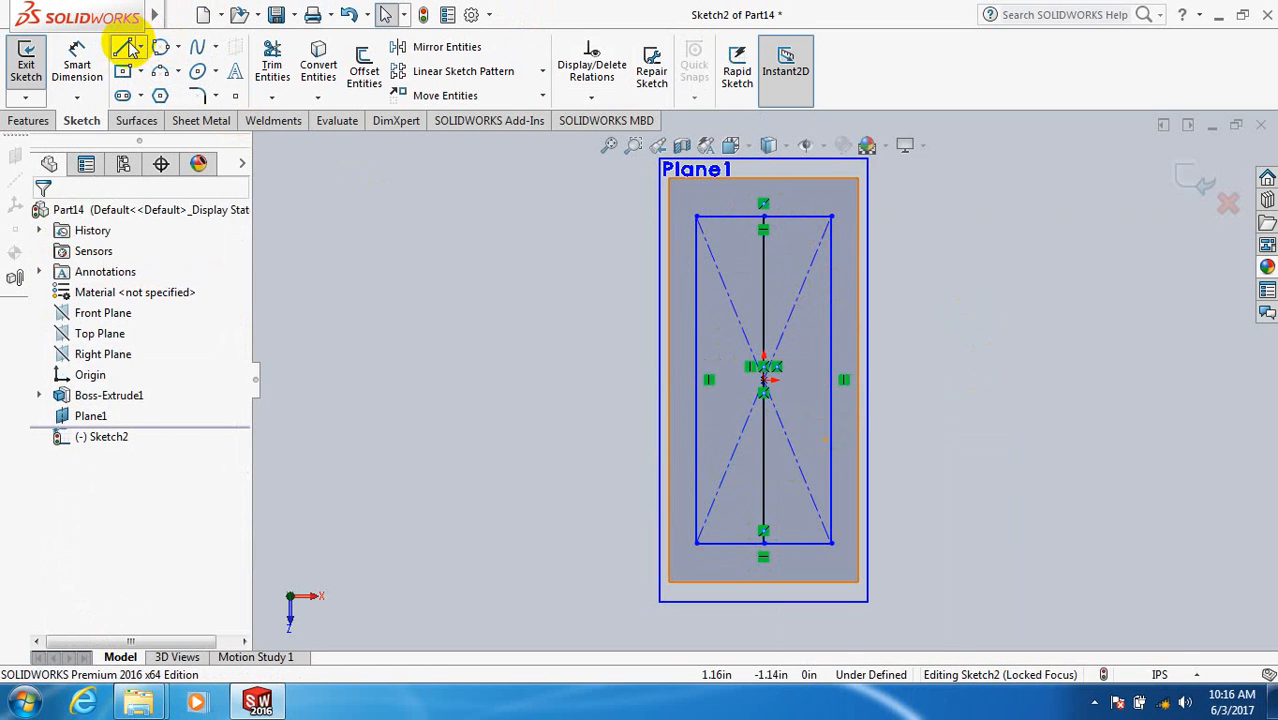
pyautogui.click(136, 47)
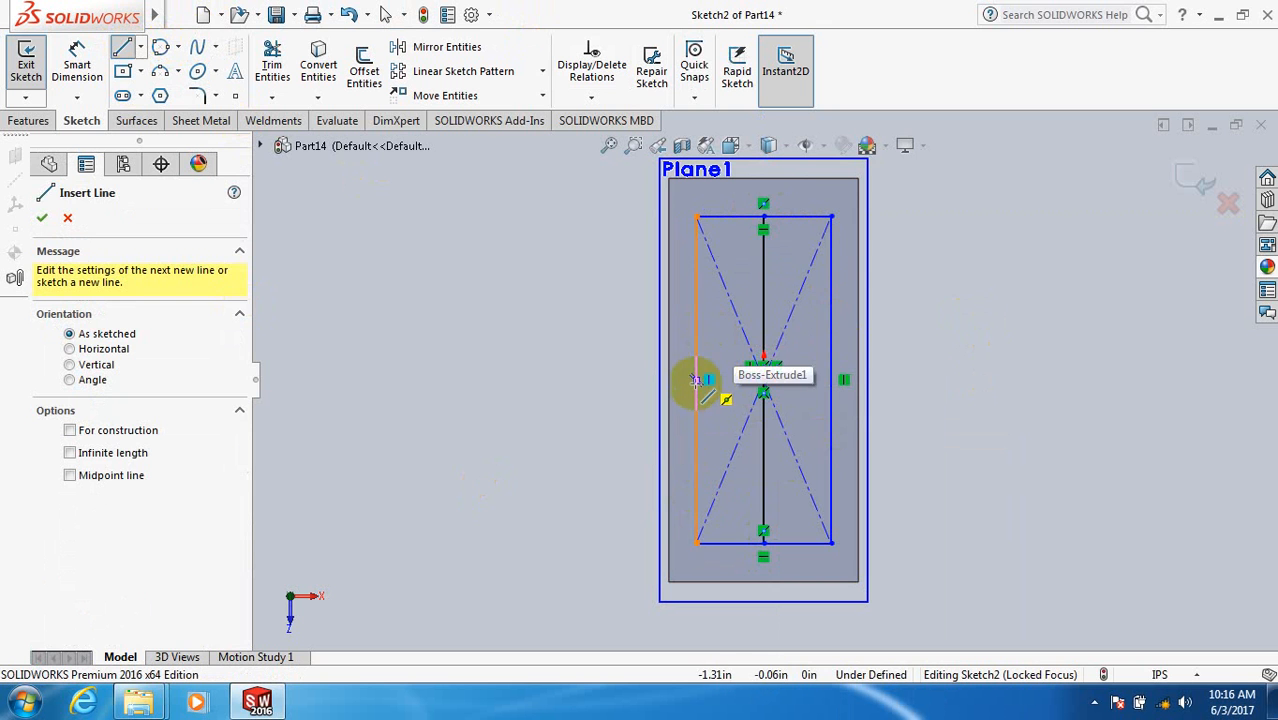
pyautogui.moveTo(697, 380); pyautogui.dragTo(830, 380)
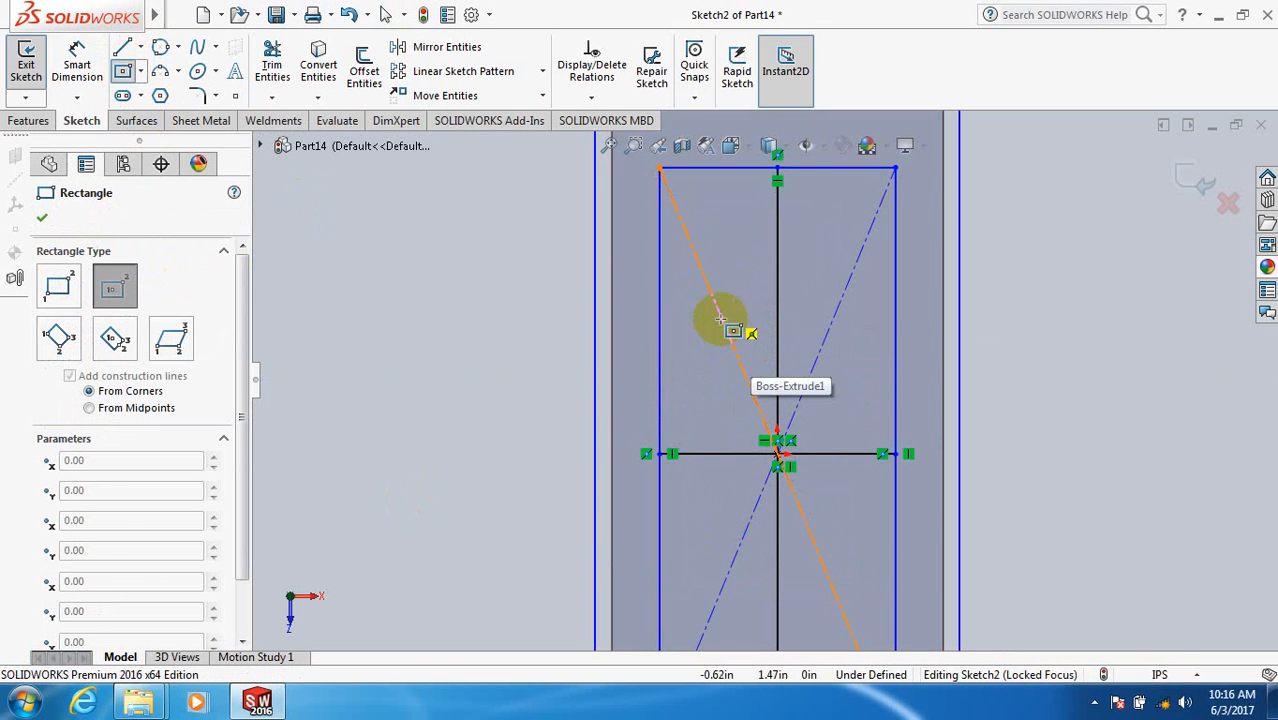
# Step: Draw the tall upper-left panel rectangle inside the inset rectangle
pyautogui.moveTo(720, 320); pyautogui.dragTo(748, 200)
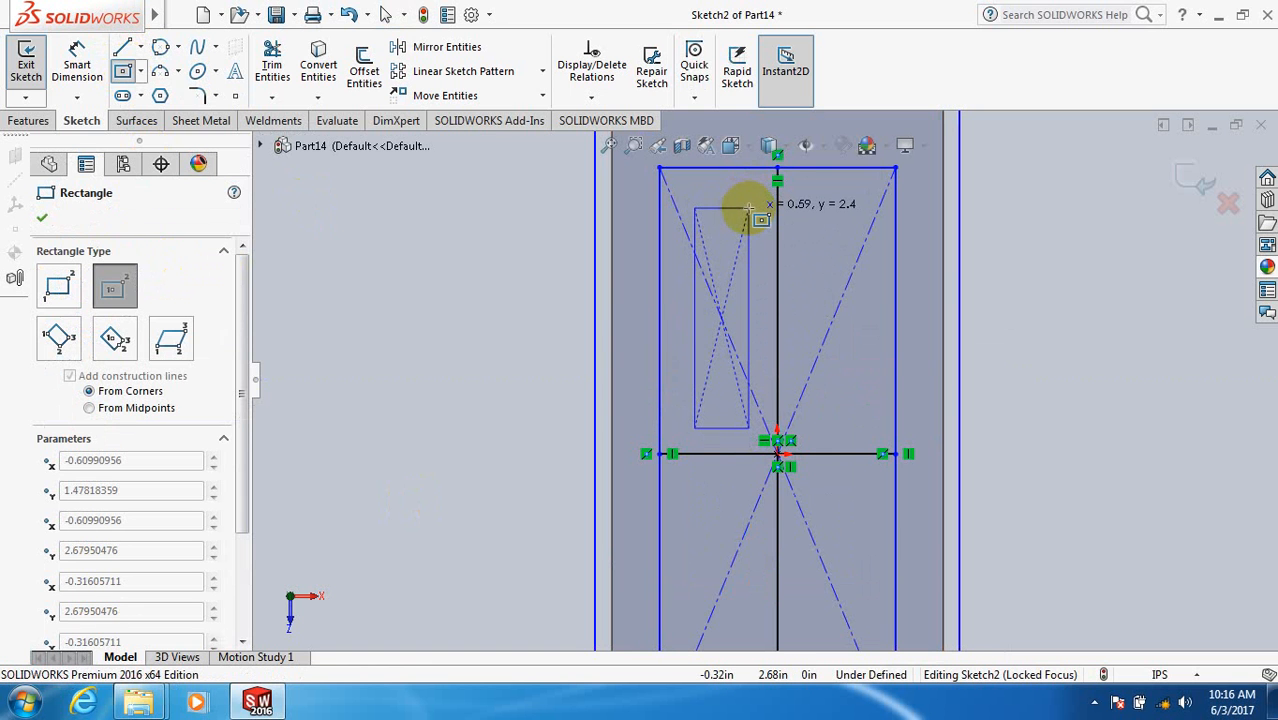
pyautogui.moveTo(750, 210)
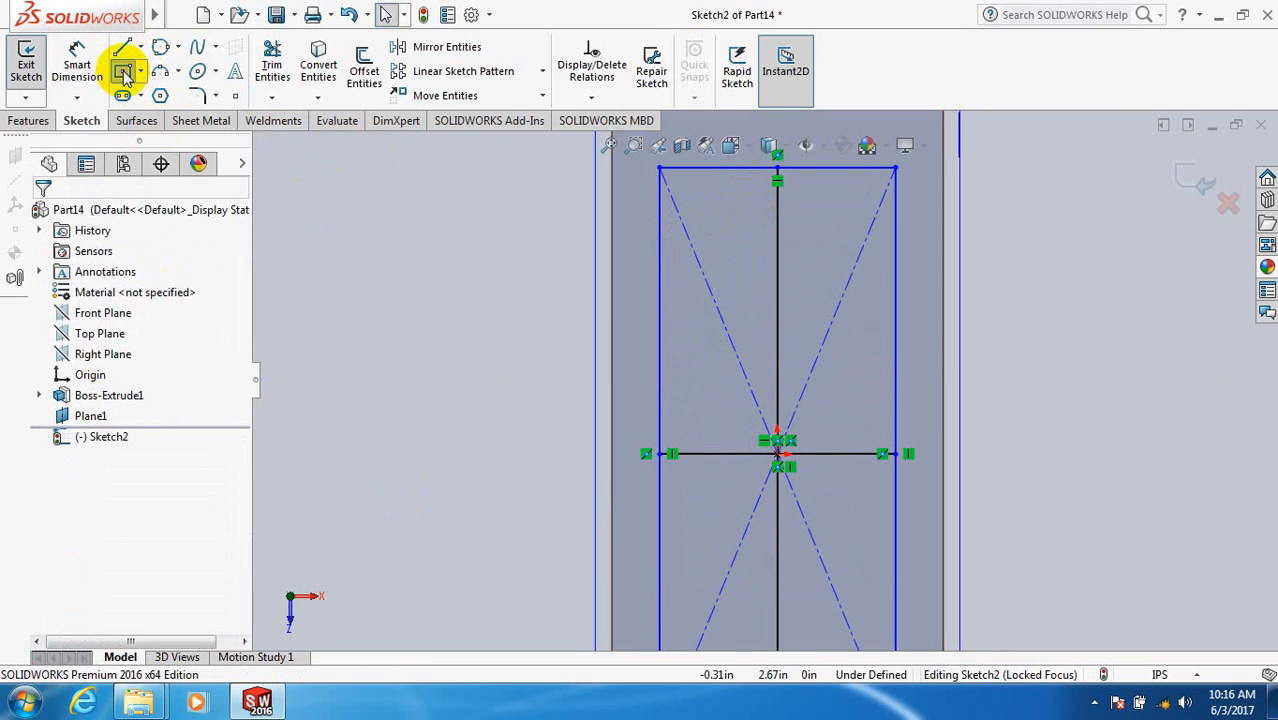
pyautogui.click(128, 72)
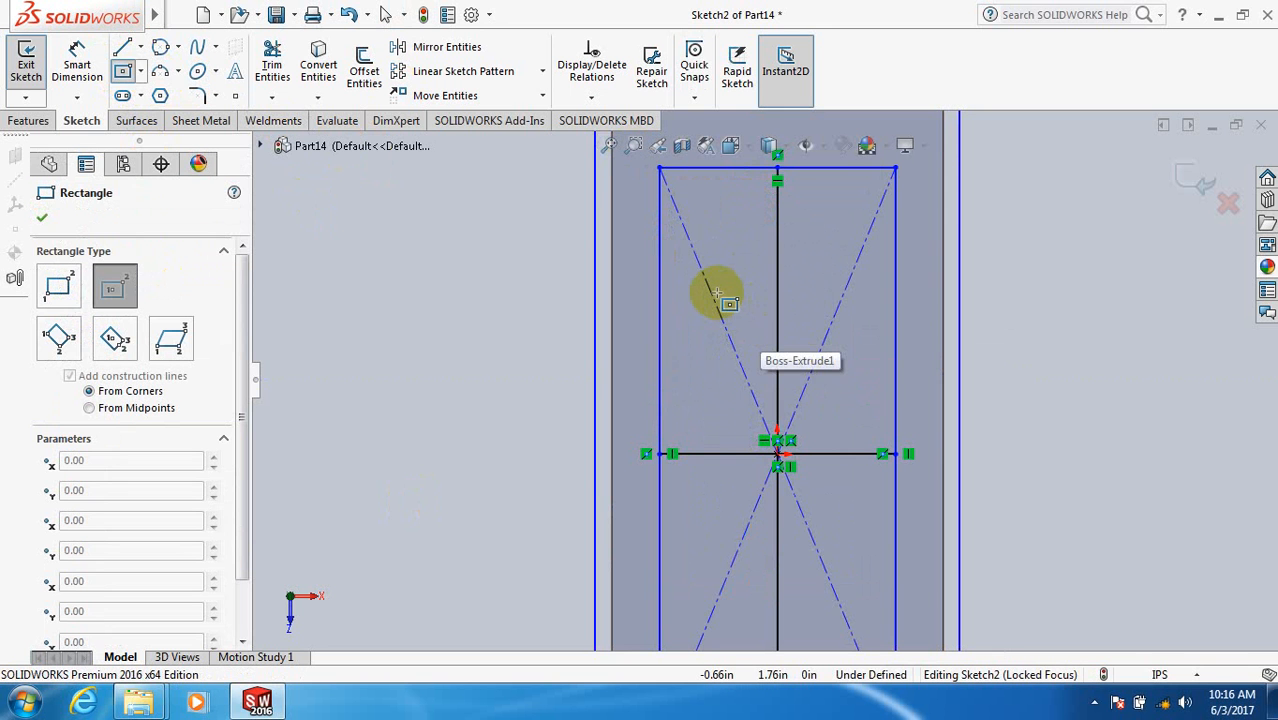
pyautogui.moveTo(715, 290); pyautogui.dragTo(735, 400)
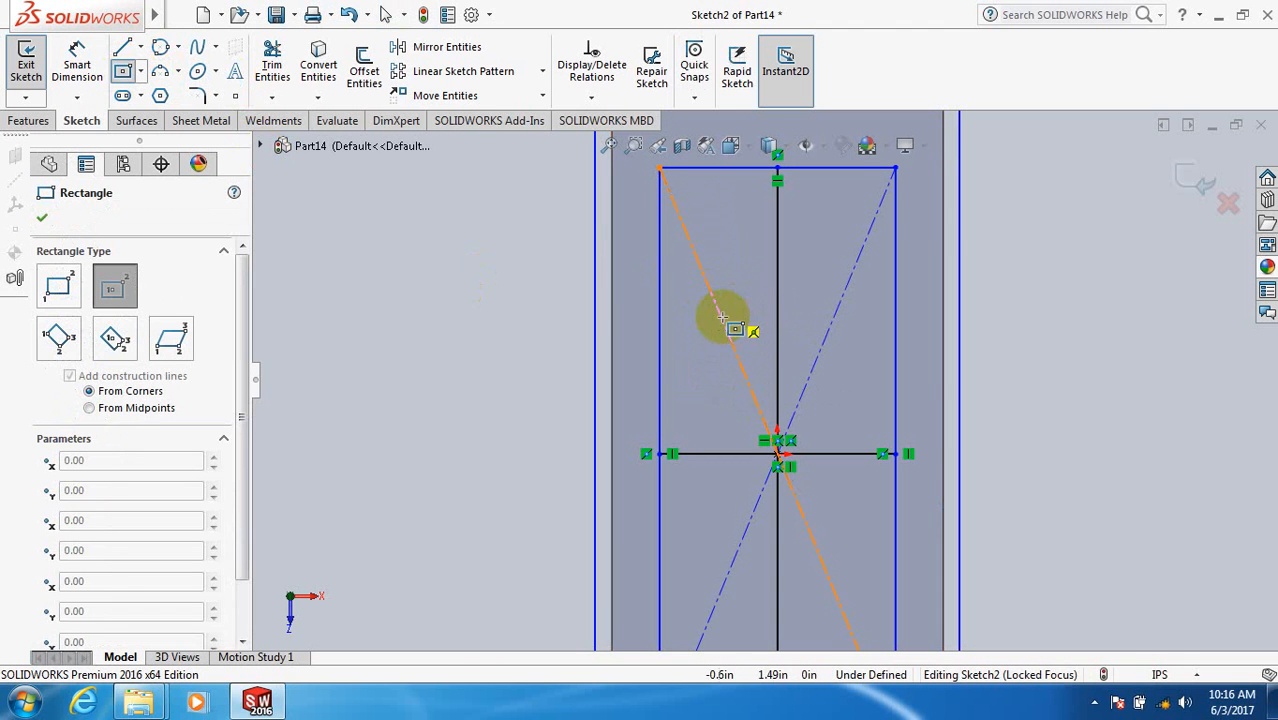
pyautogui.moveTo(718, 315); pyautogui.dragTo(742, 392)
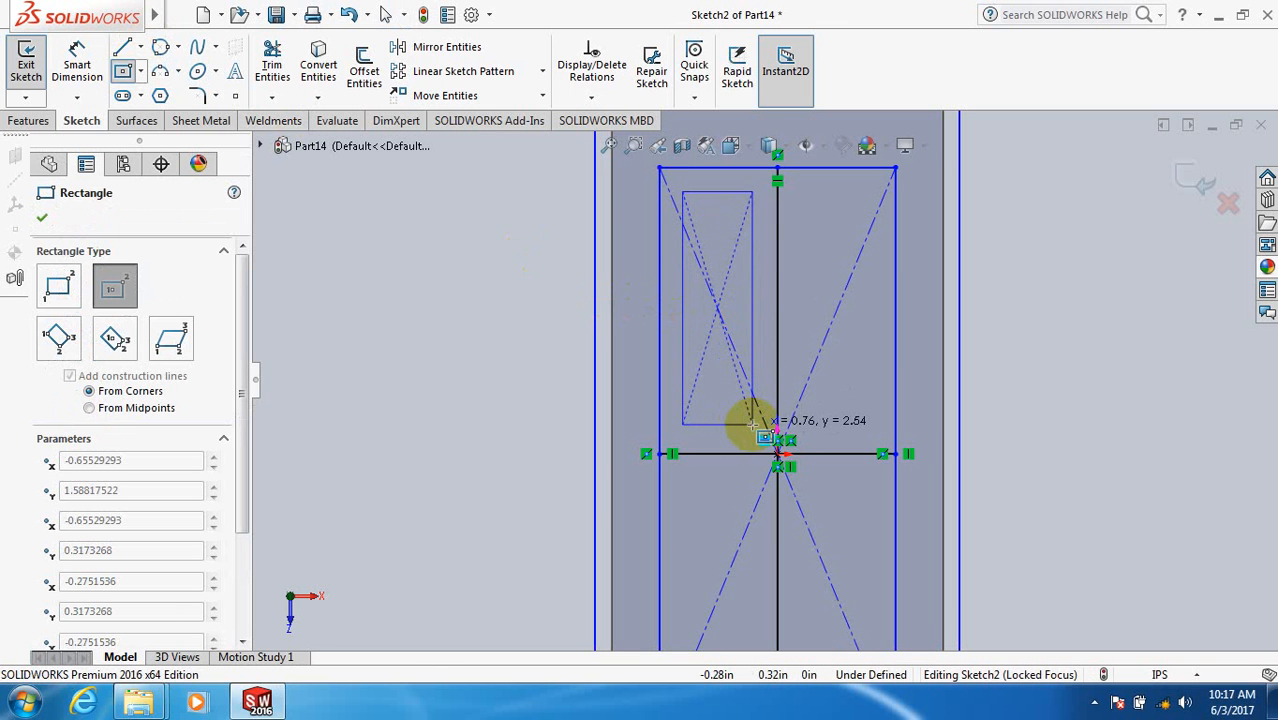
pyautogui.rightClick(748, 420)
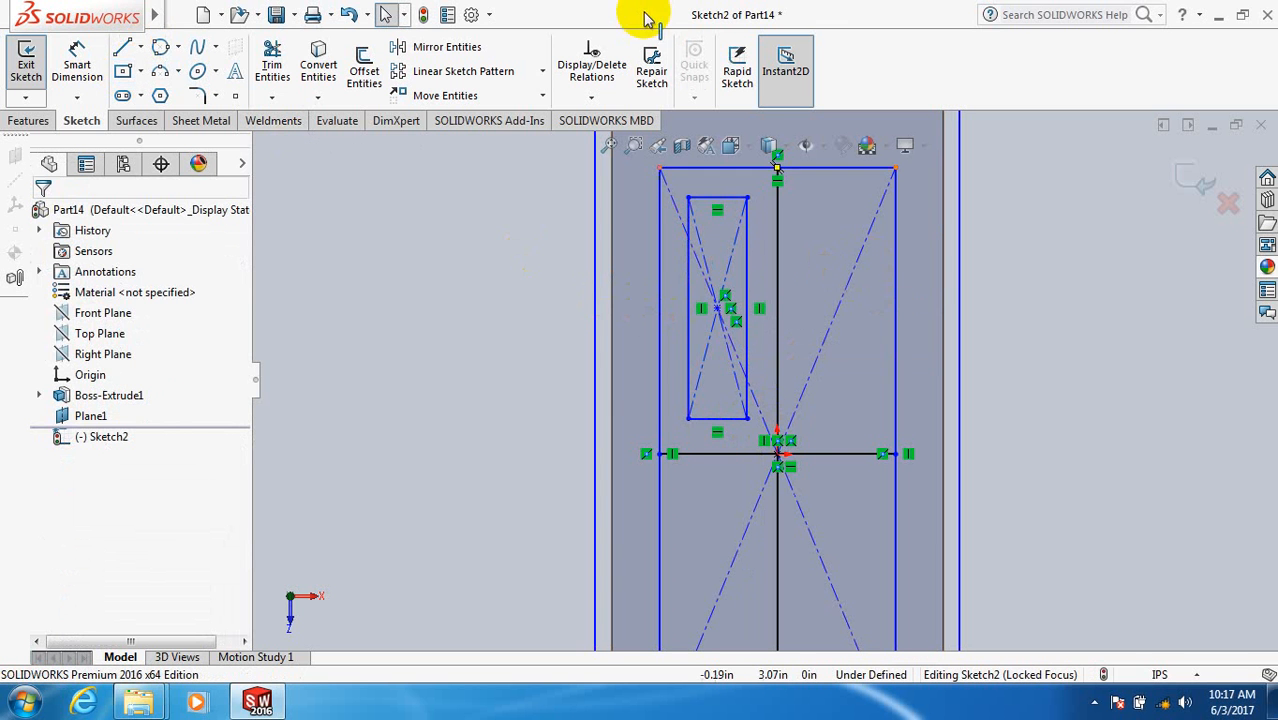
# Step: Mirror the upper-left panel about the vertical centreline into the upper-right quadrant
pyautogui.click(447, 46)
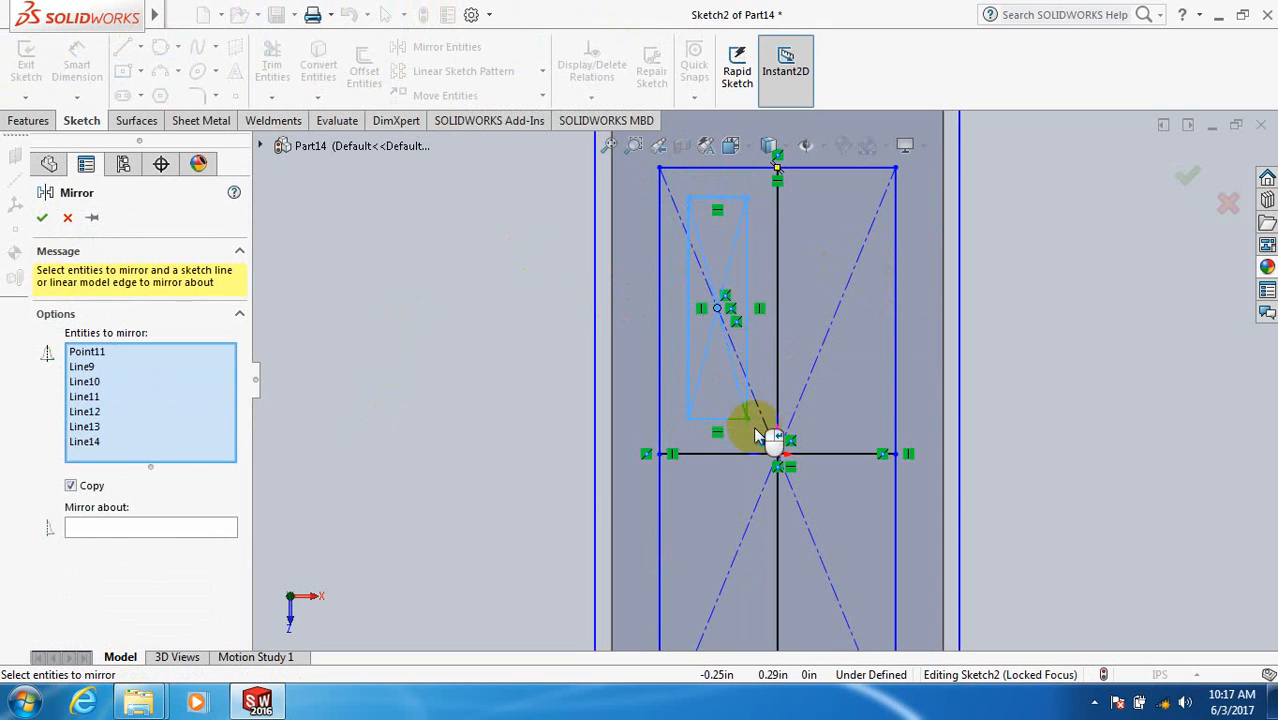
pyautogui.click(150, 527)
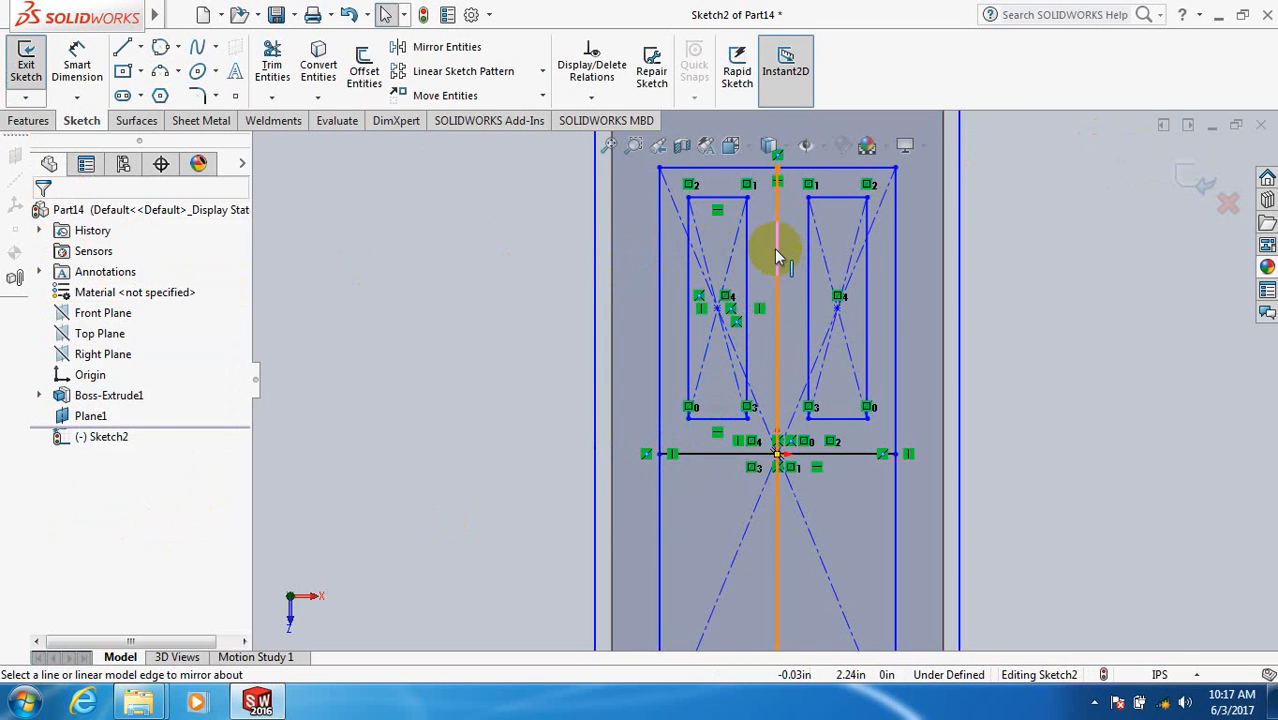
pyautogui.click(778, 250)
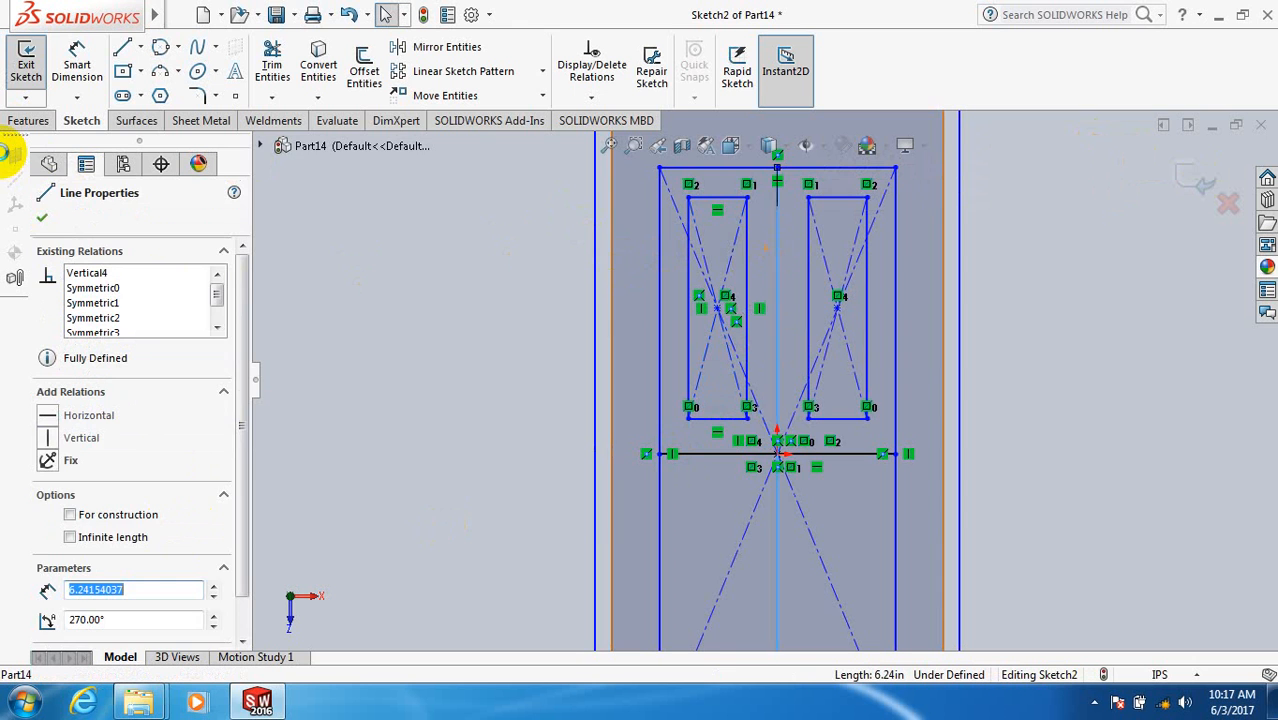
pyautogui.click(49, 163)
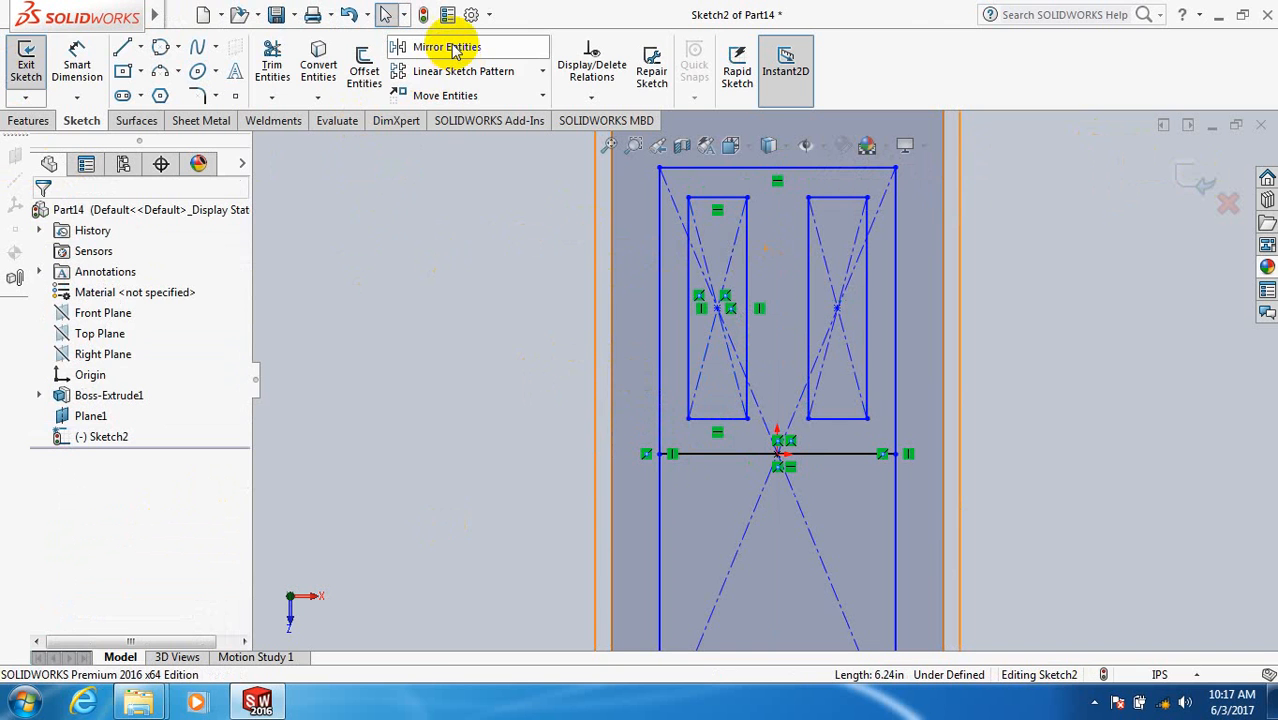
# Step: Mirror both upper panels about the horizontal midline to form the two lower panels
pyautogui.click(447, 47)
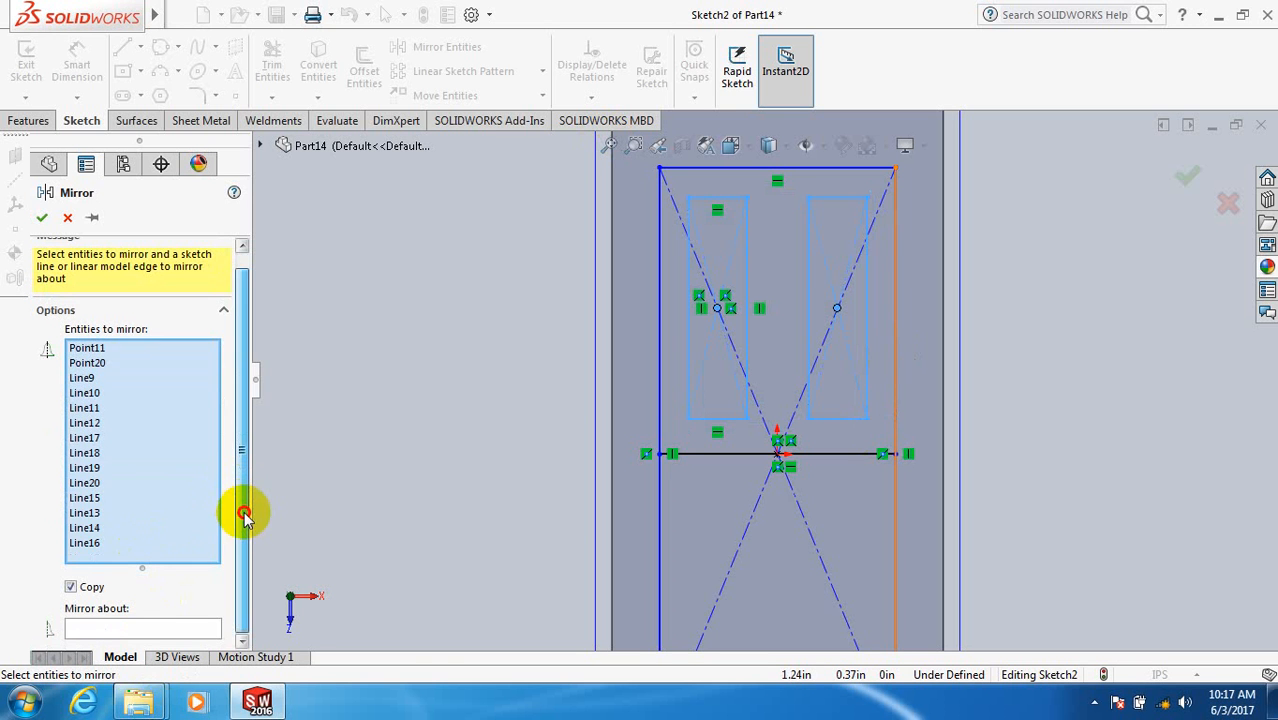
pyautogui.click(142, 628)
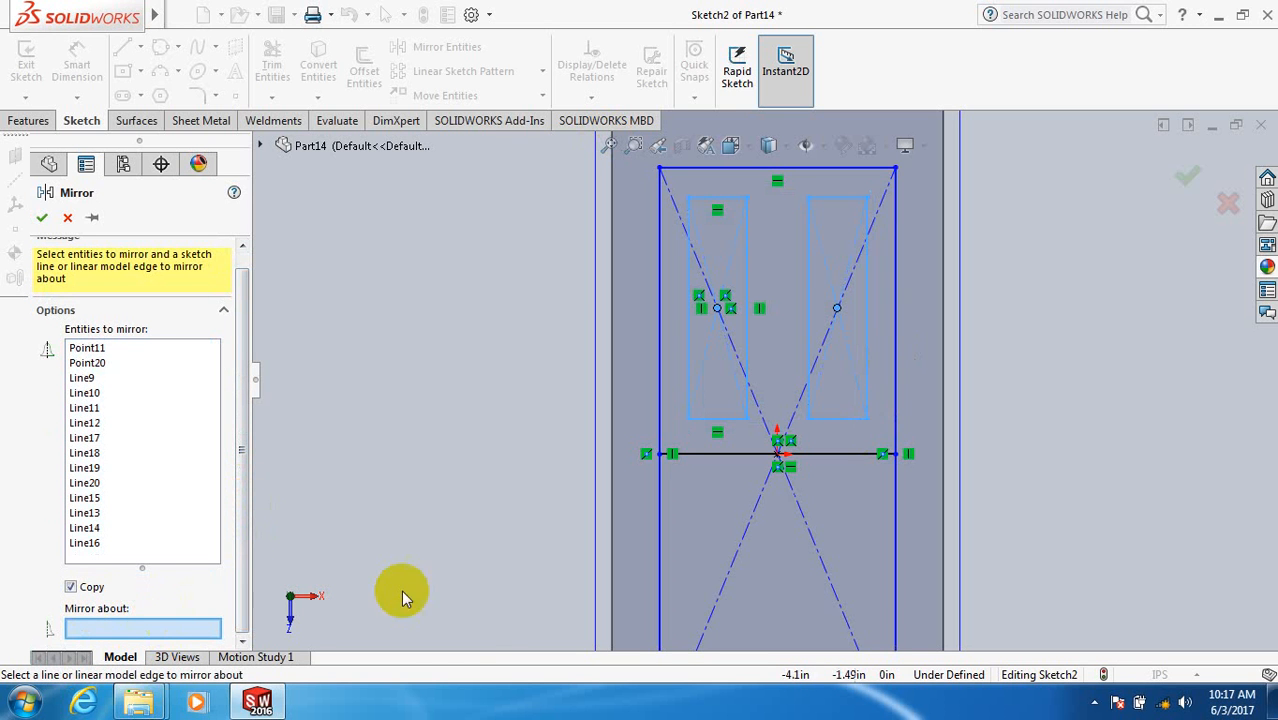
pyautogui.click(740, 455)
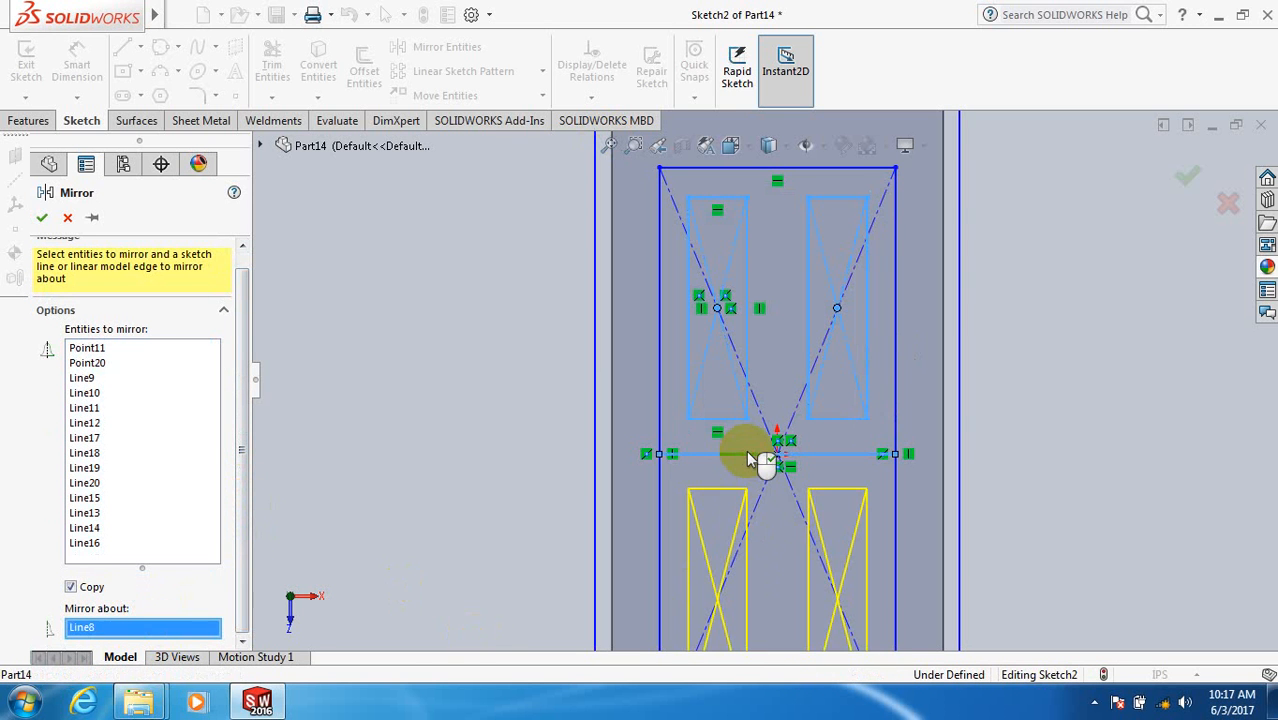
pyautogui.click(40, 218)
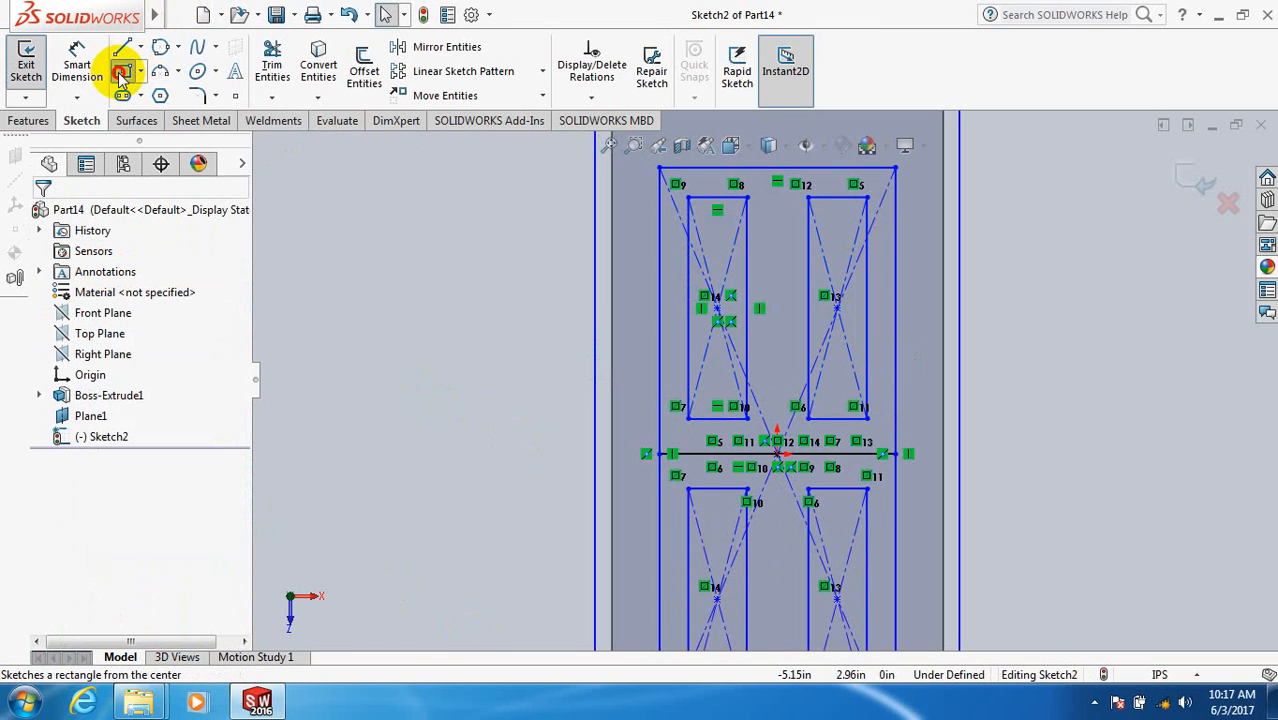
# Step: Select Center Rectangle to draw the thin middle horizontal panel
pyautogui.click(125, 71)
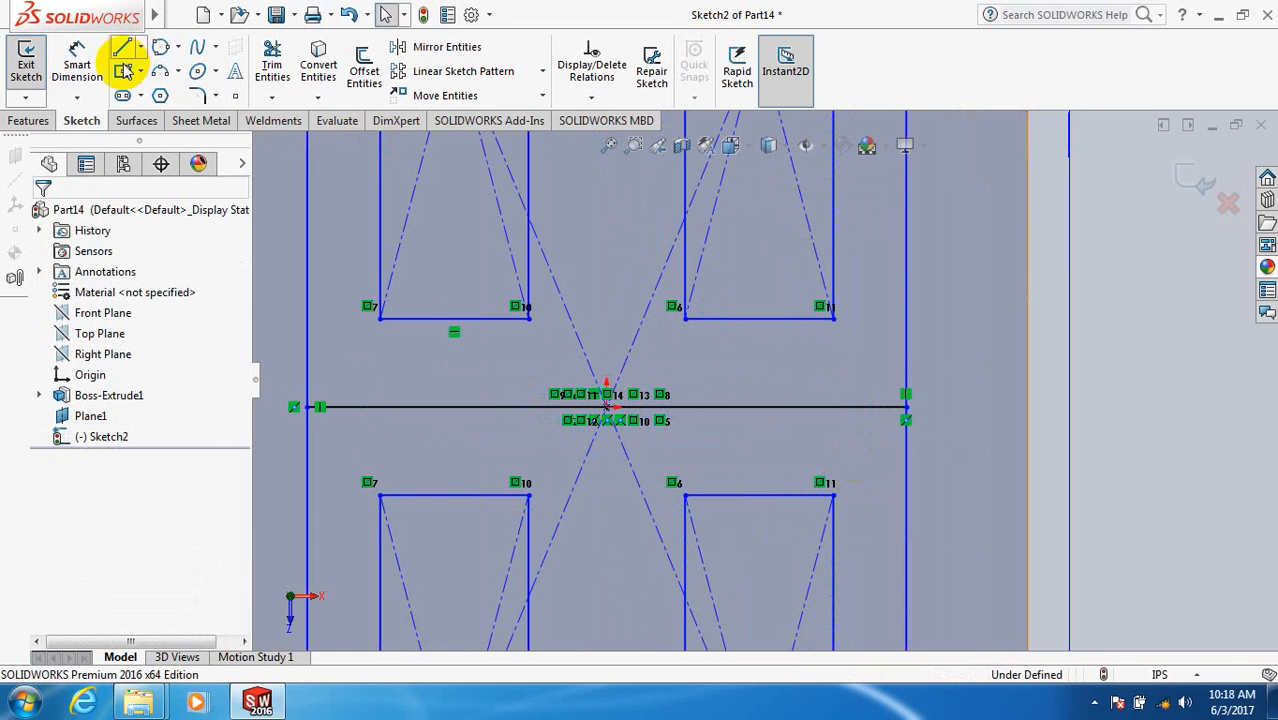
pyautogui.click(125, 70)
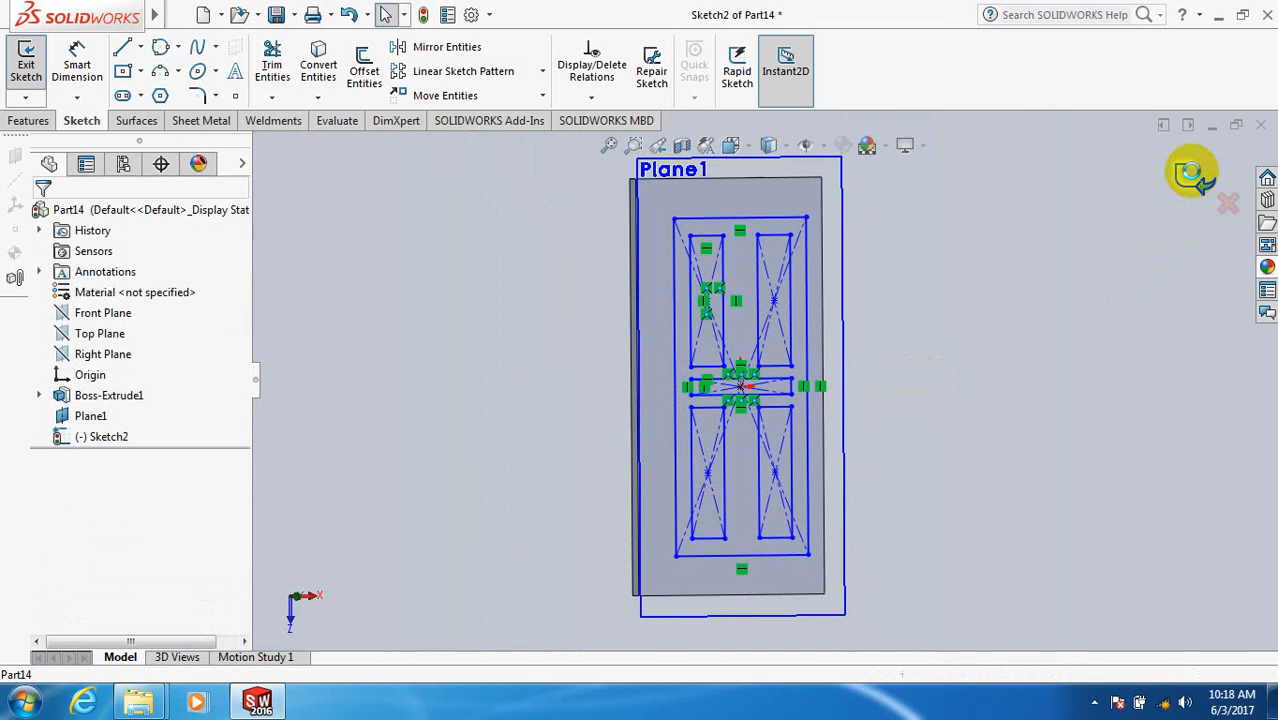
# Step: Exit the five-panel sketch, select Sketch2 in the tree, and show the Features commands
pyautogui.click(22, 52)
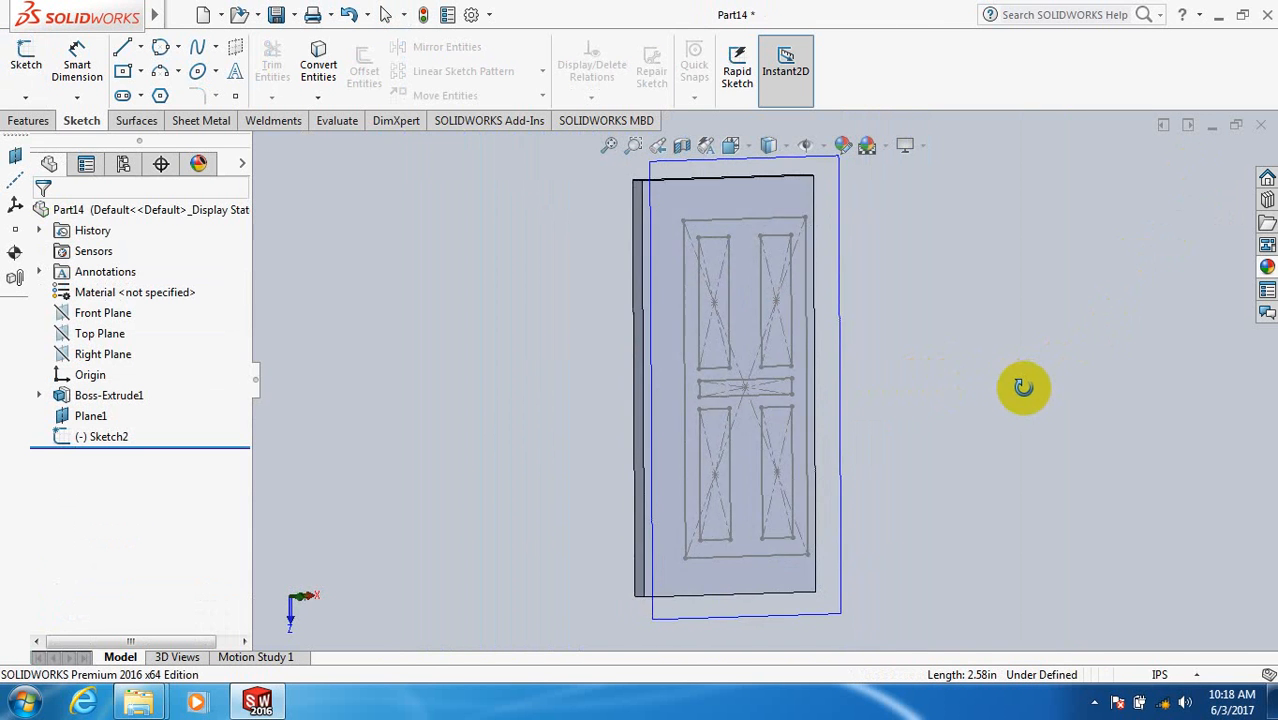
pyautogui.click(105, 436)
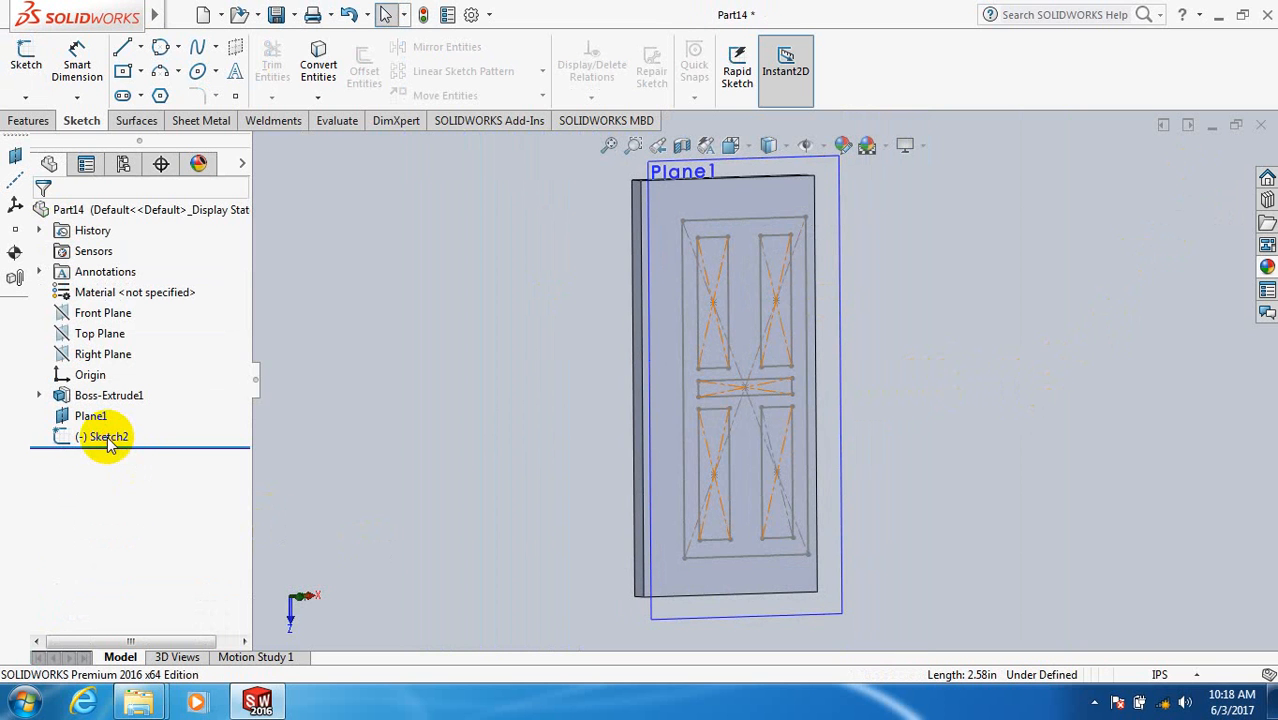
pyautogui.click(103, 436)
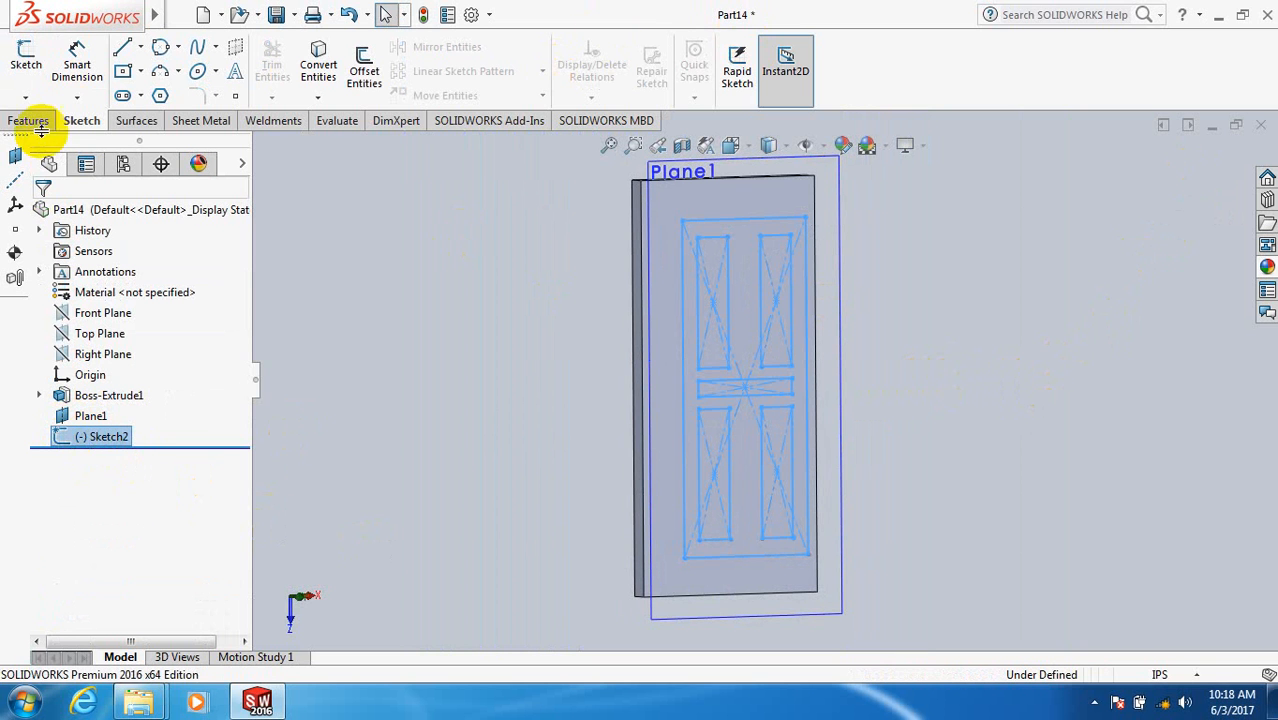
pyautogui.click(30, 120)
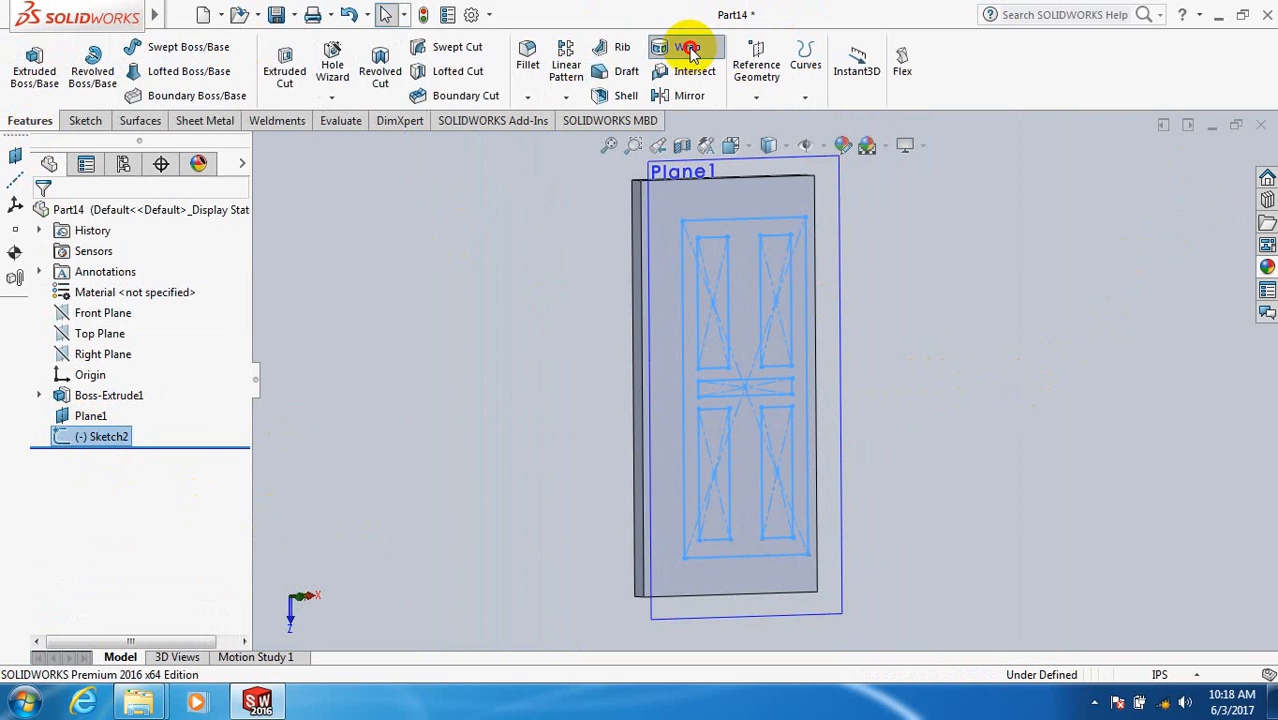
# Step: Wrap Sketch2 onto the door's front face as a deboss, creating Wrap1
pyautogui.click(684, 46)
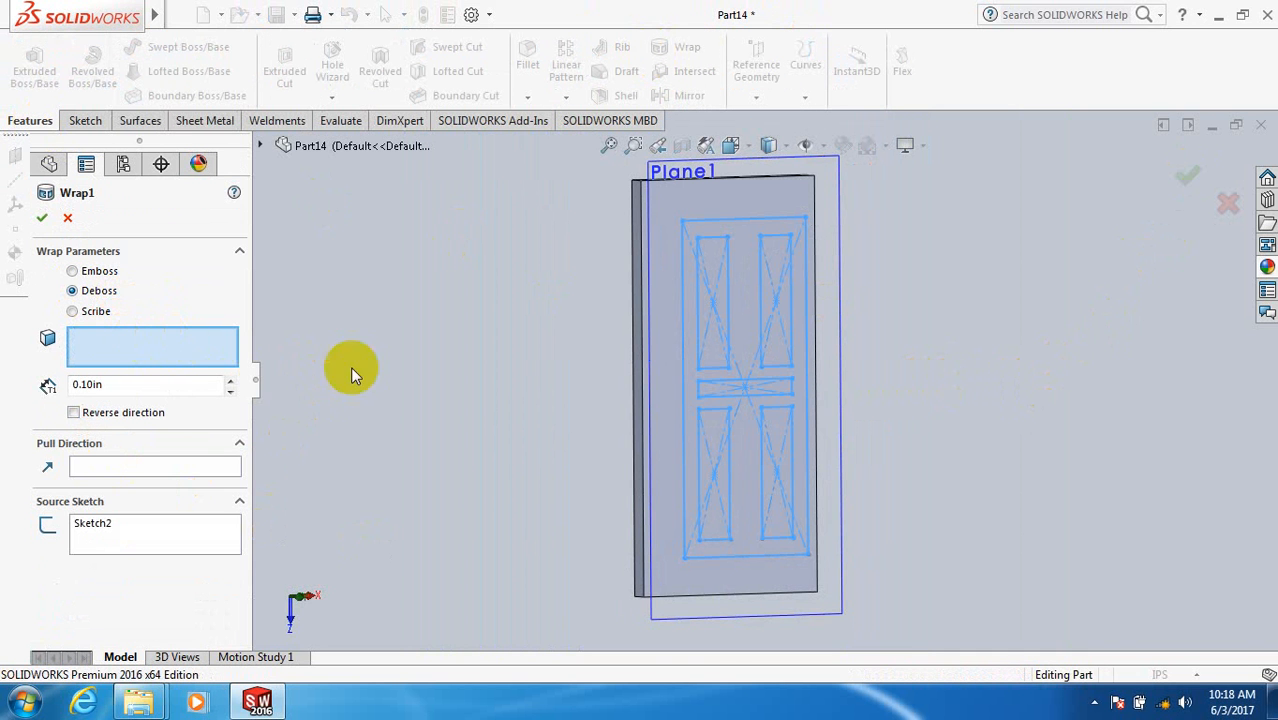
pyautogui.click(665, 270)
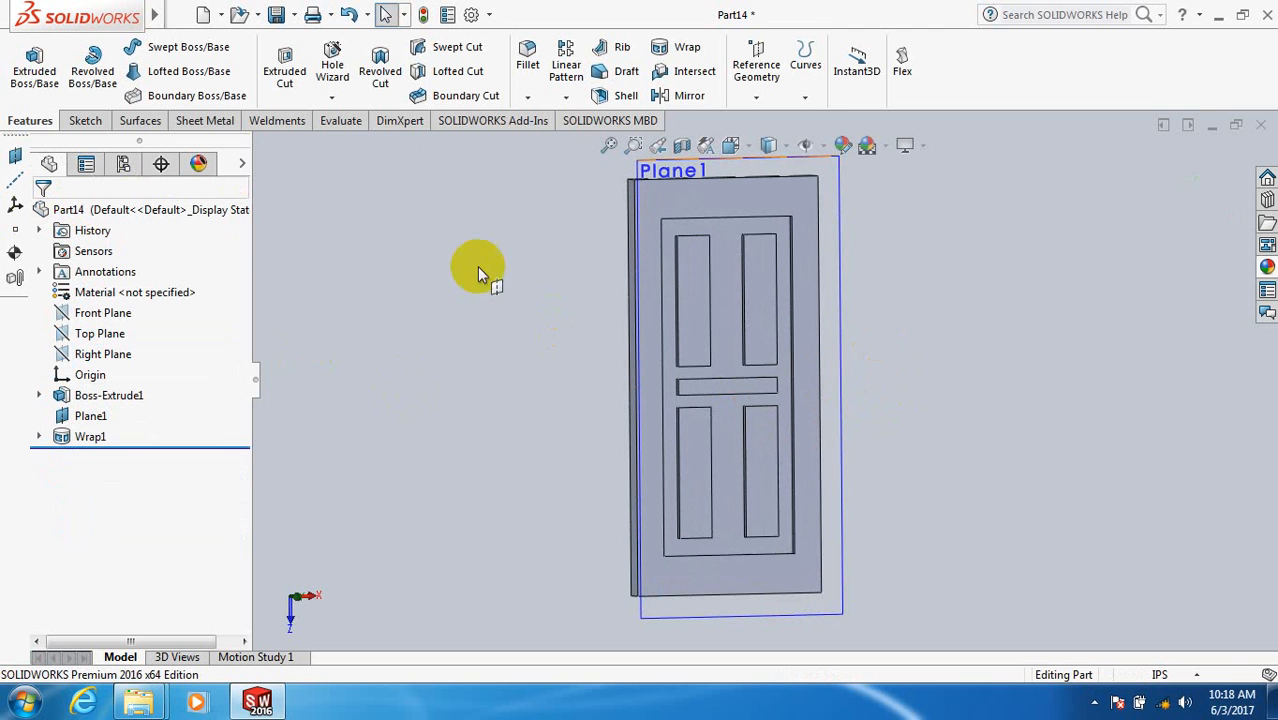
# Step: Apply Teak from the Woods material library to the door part
pyautogui.rightClick(95, 292)
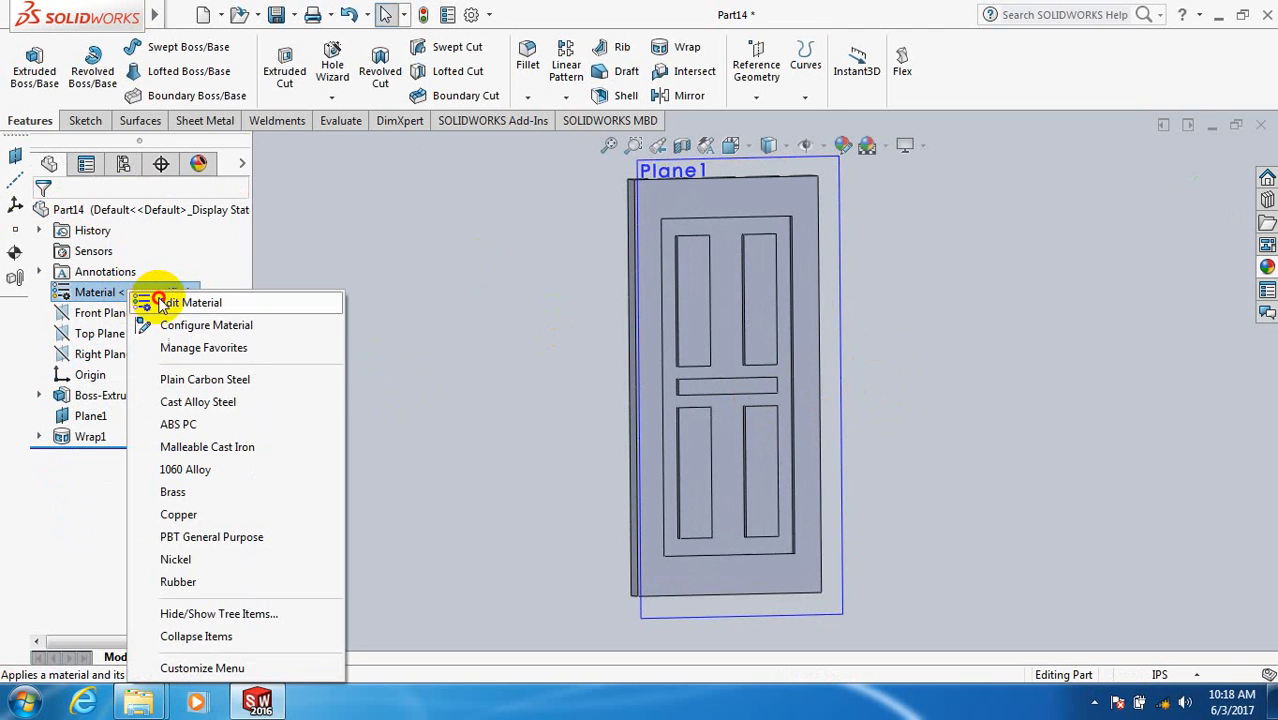
pyautogui.click(196, 302)
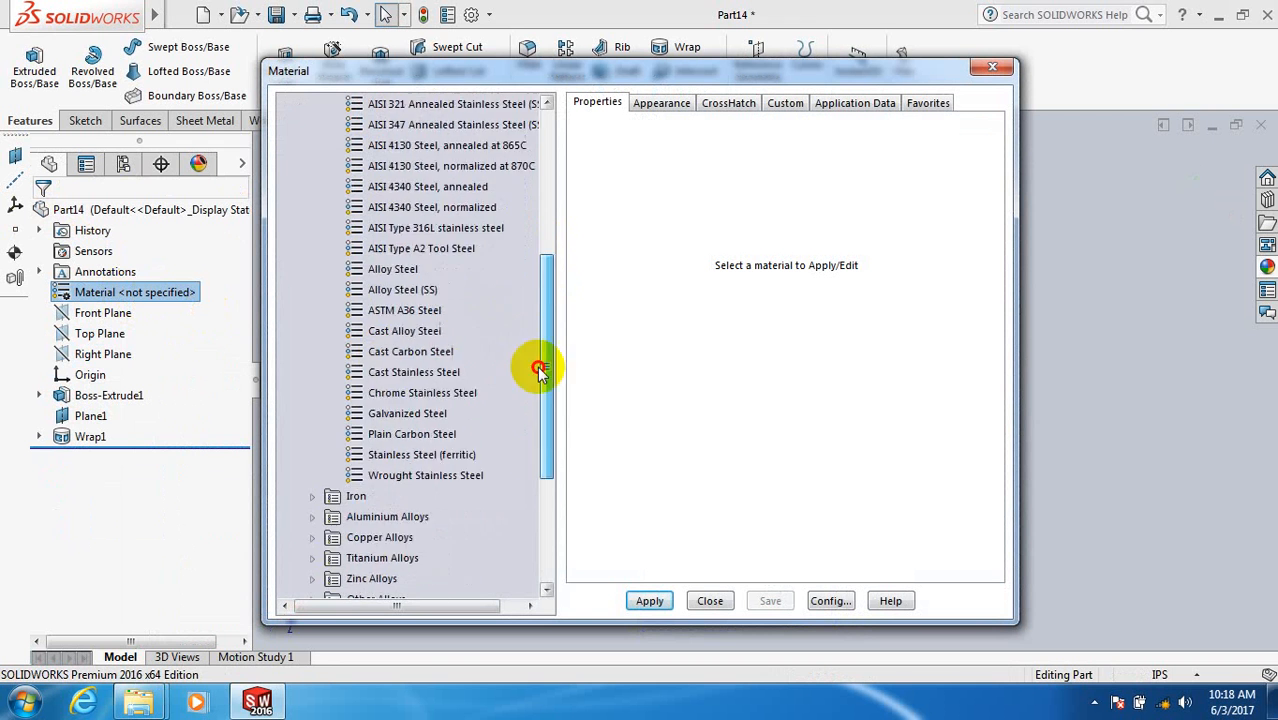
pyautogui.scroll(-3)
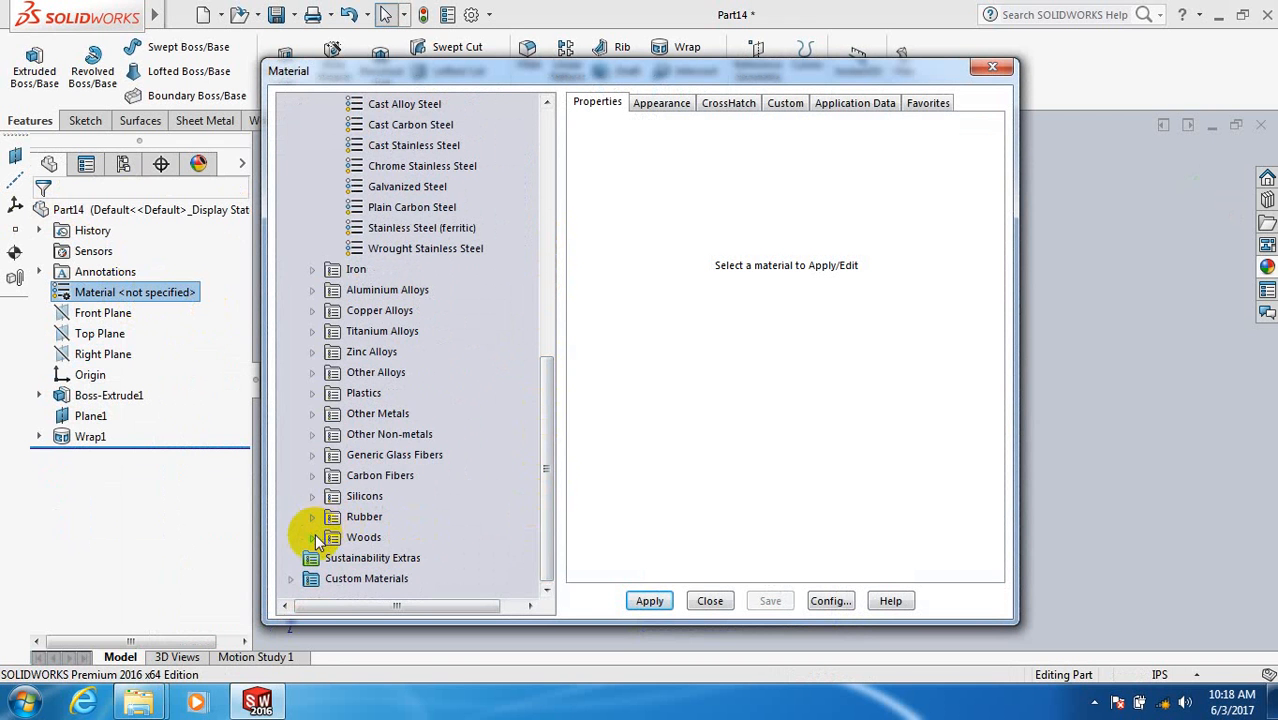
pyautogui.click(312, 537)
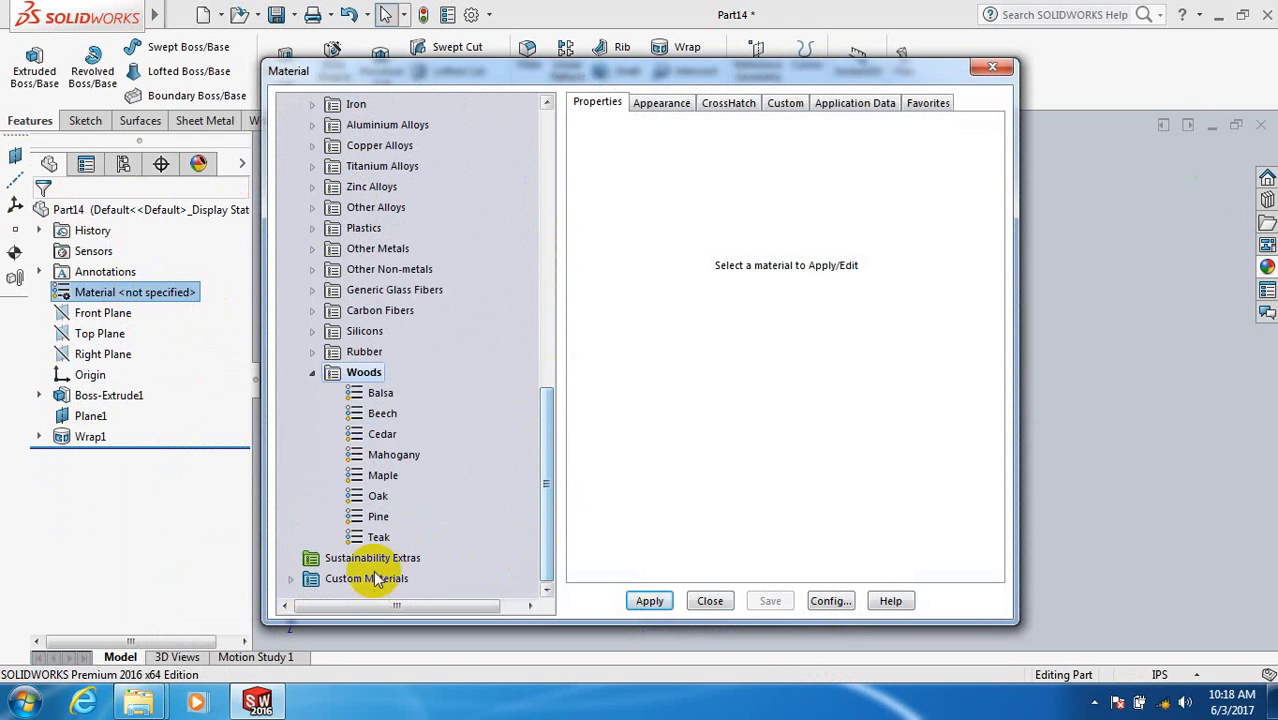
pyautogui.moveTo(378, 537)
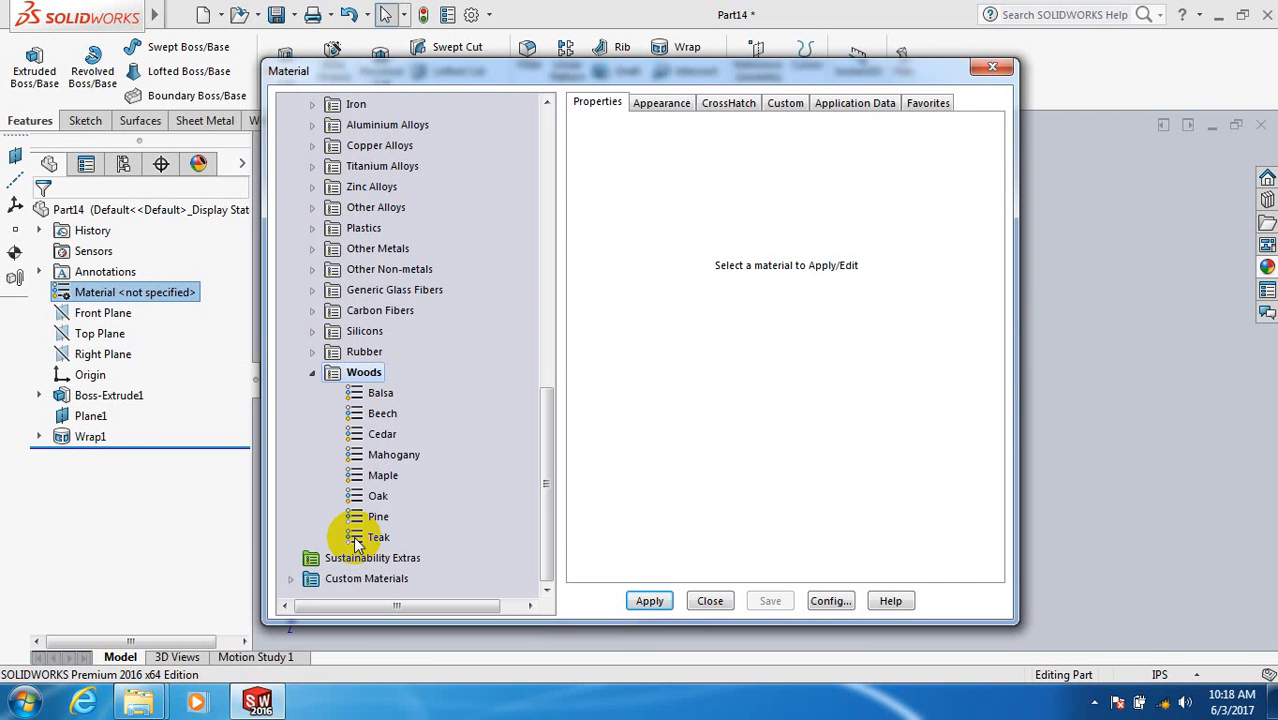
pyautogui.click(379, 537)
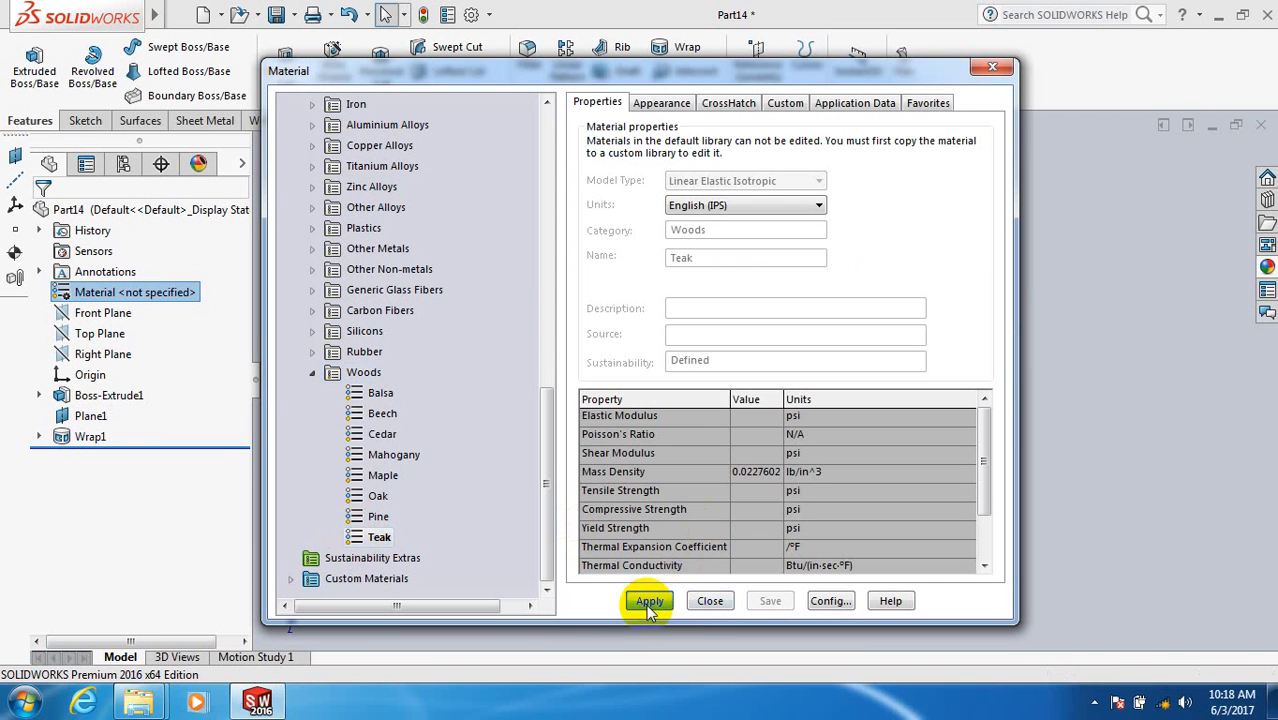
pyautogui.click(648, 601)
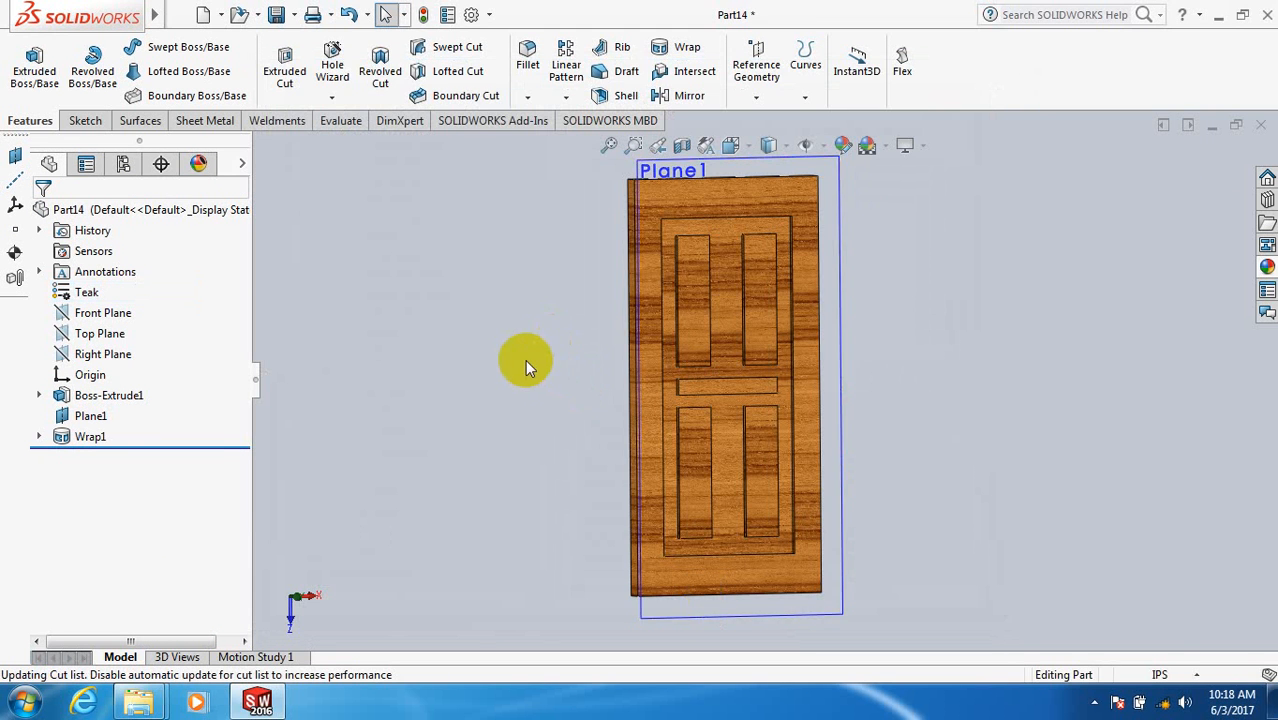